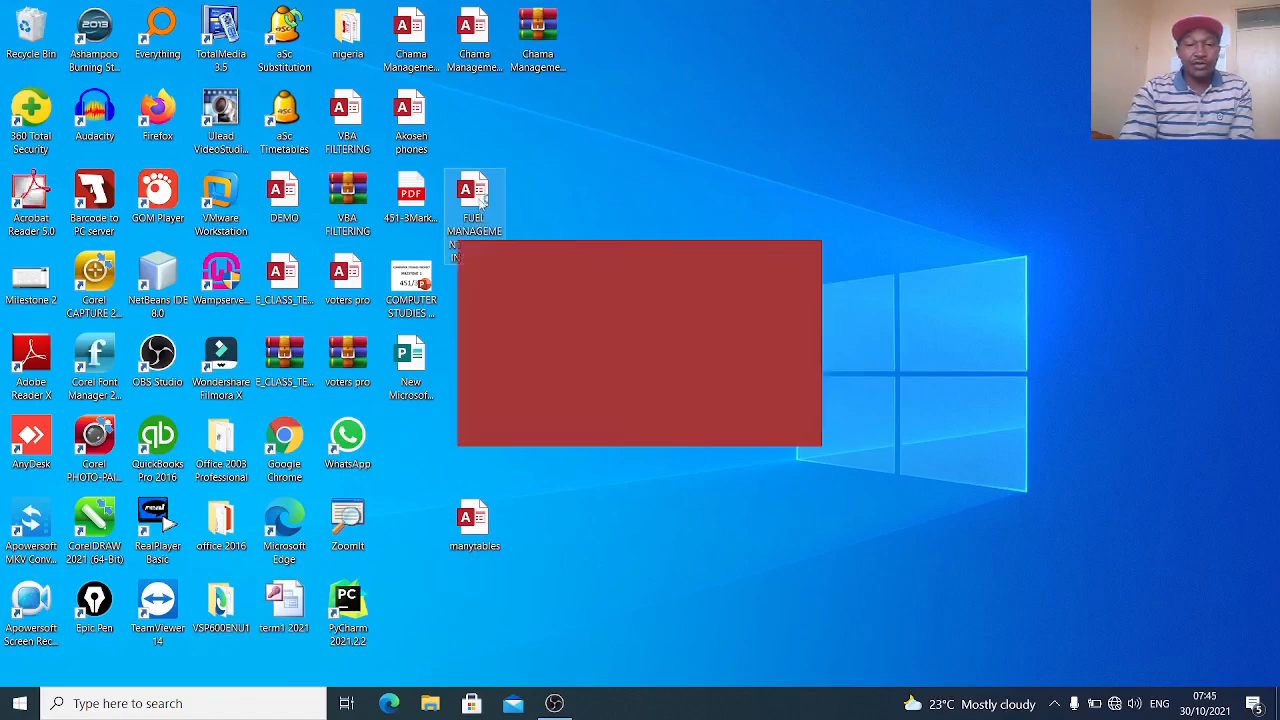
# - Launch the fuel management Access database from the desktop icon
pyautogui.doubleClick(474, 190)
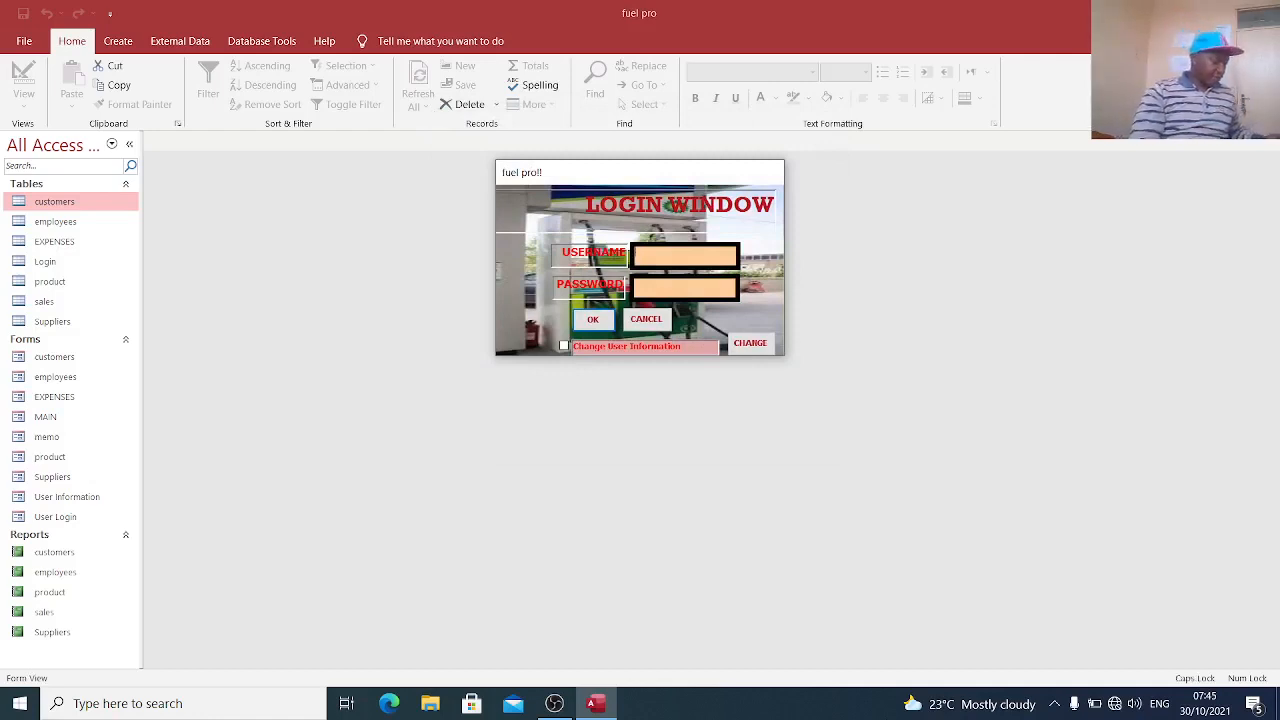
# - Enter username DON with the password and confirm to reach the main menu
pyautogui.write('DON')
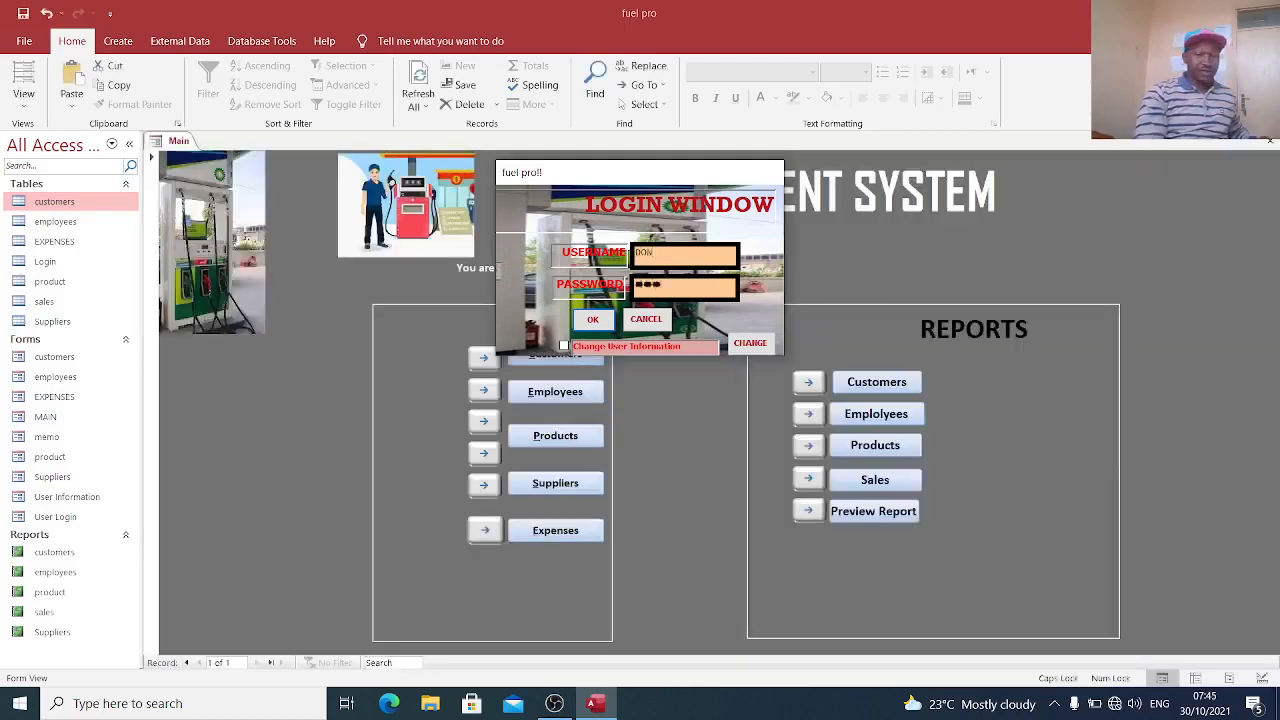
pyautogui.click(592, 320)
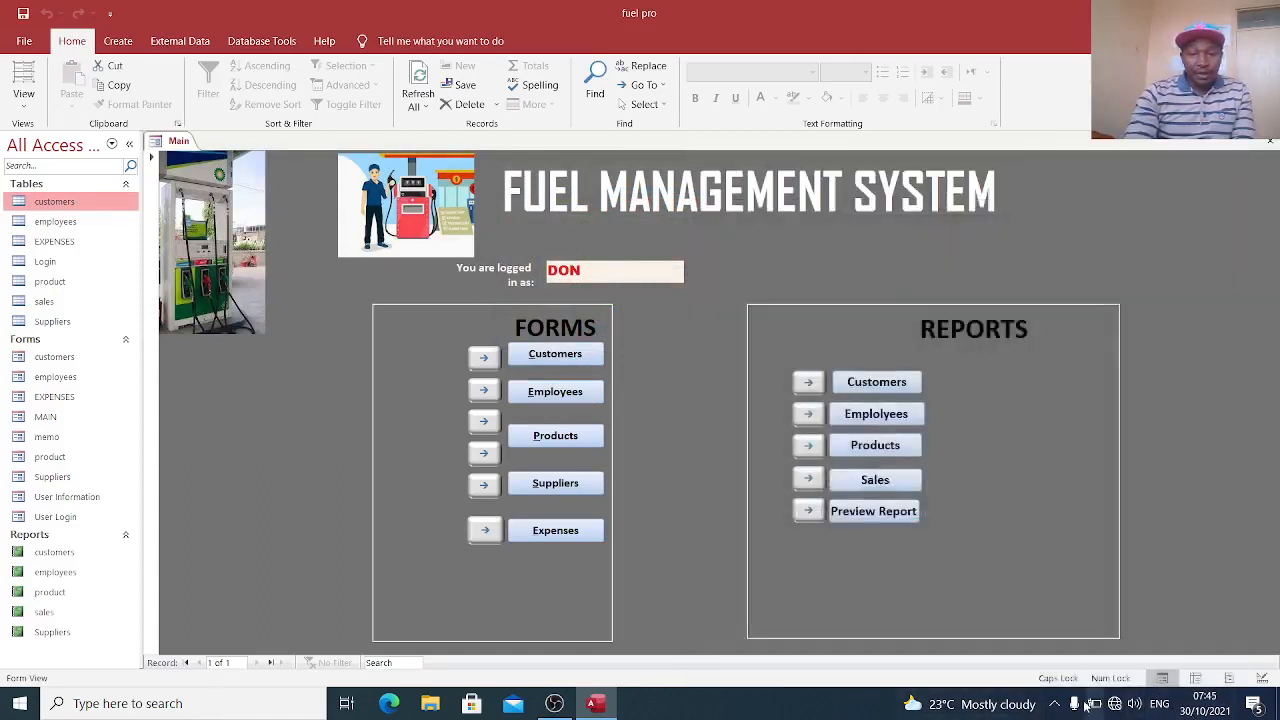
pyautogui.moveTo(1200, 408)
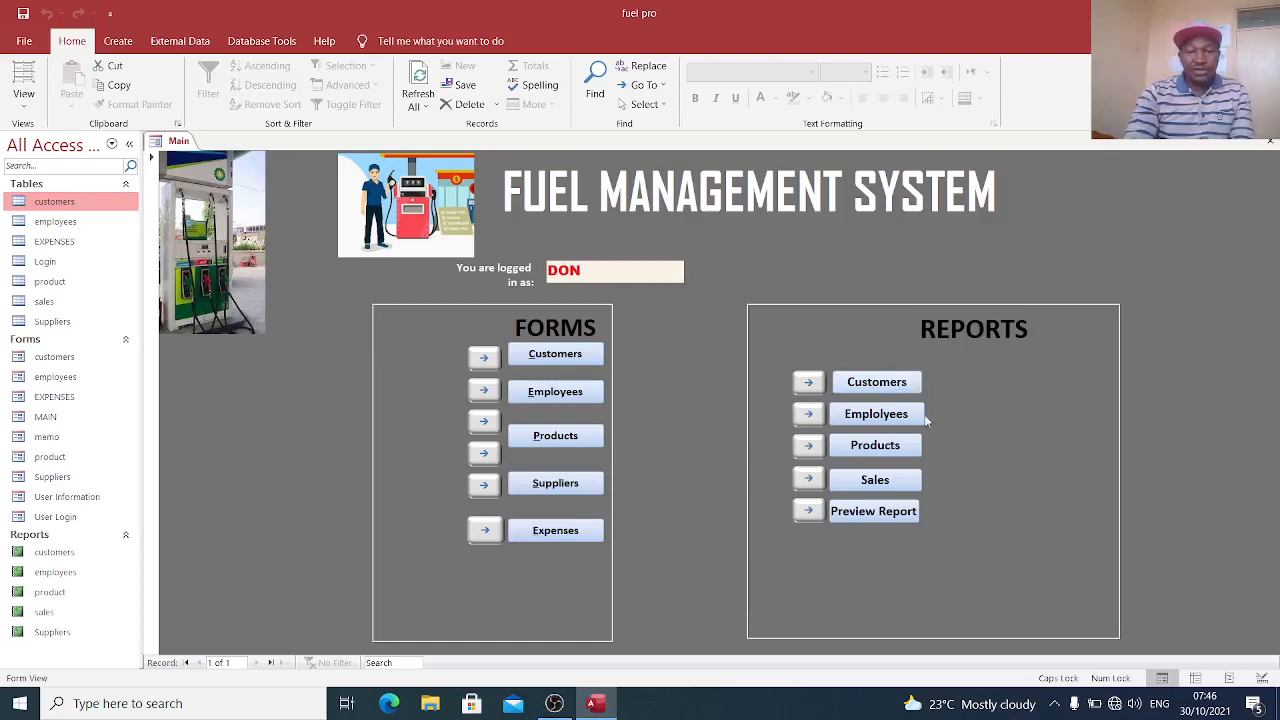
pyautogui.moveTo(926, 472)
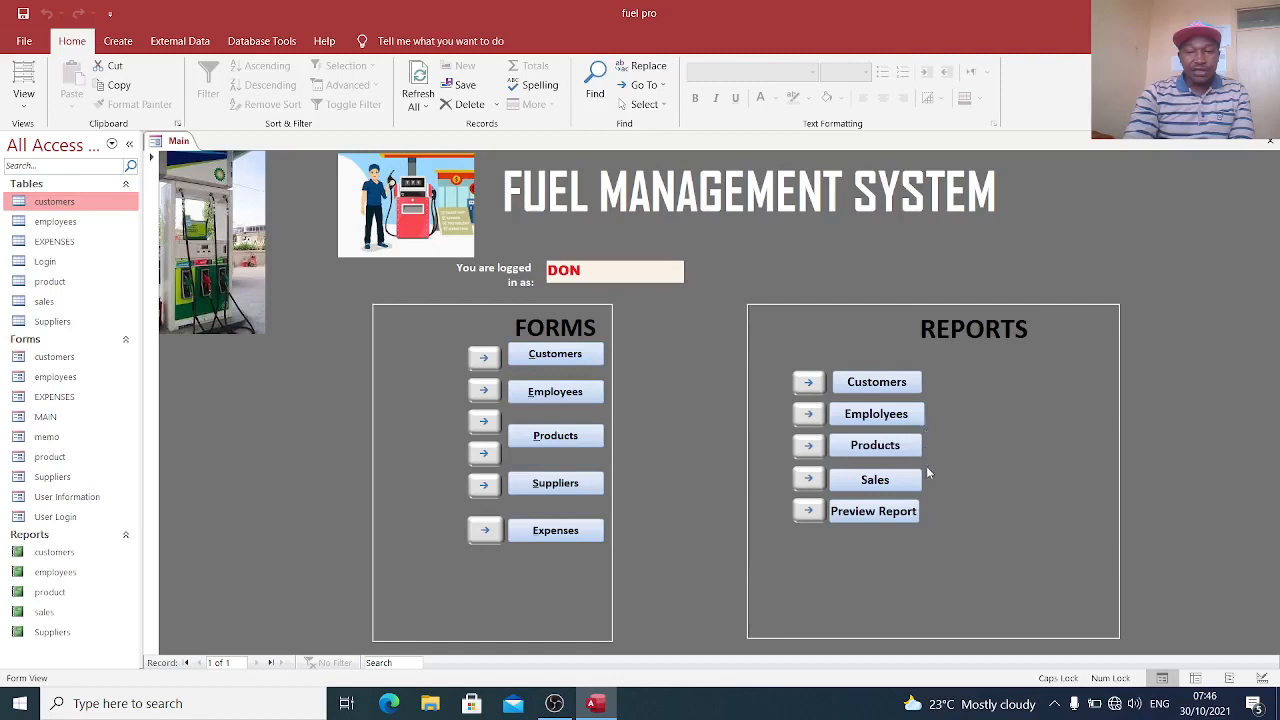
pyautogui.moveTo(932, 544)
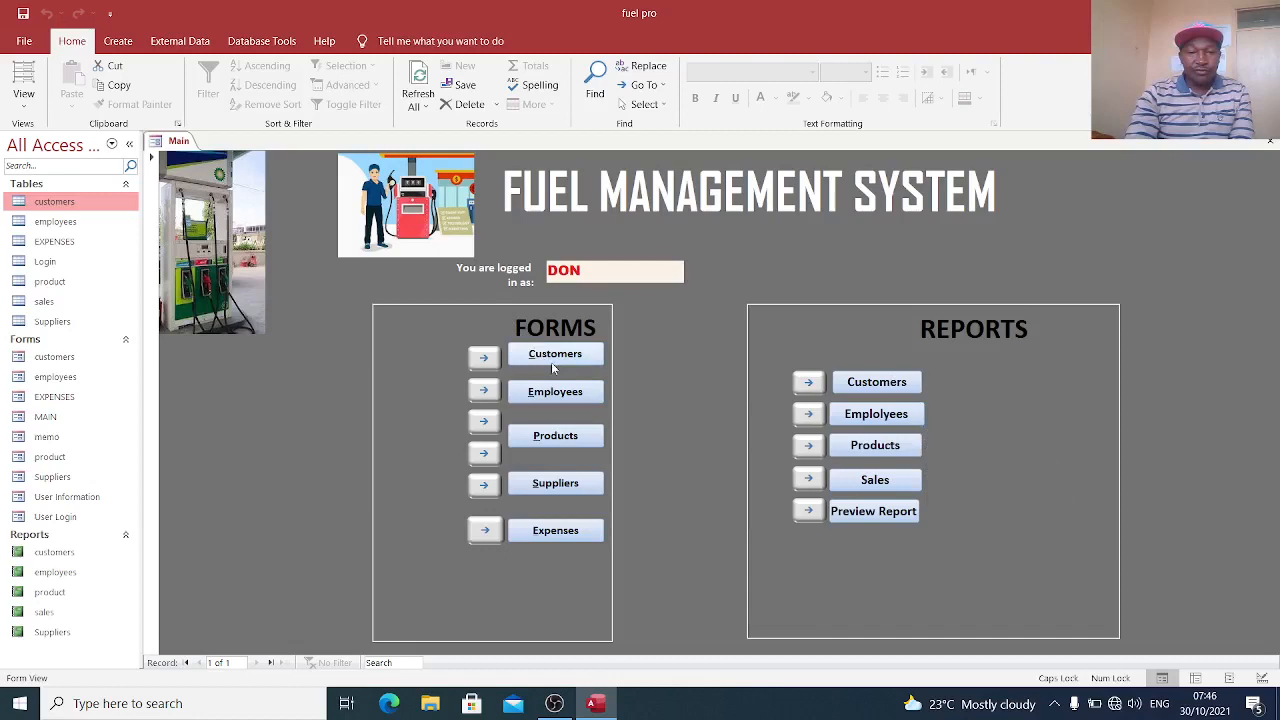
pyautogui.click(556, 352)
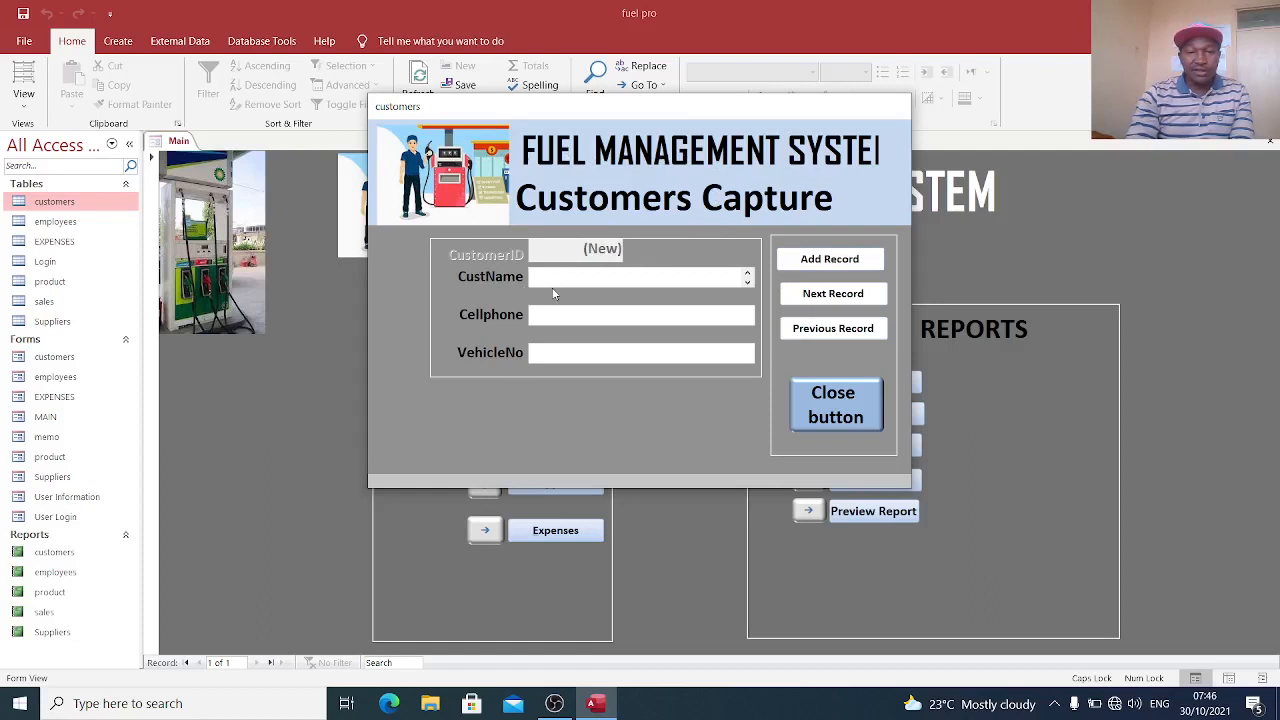
pyautogui.click(640, 316)
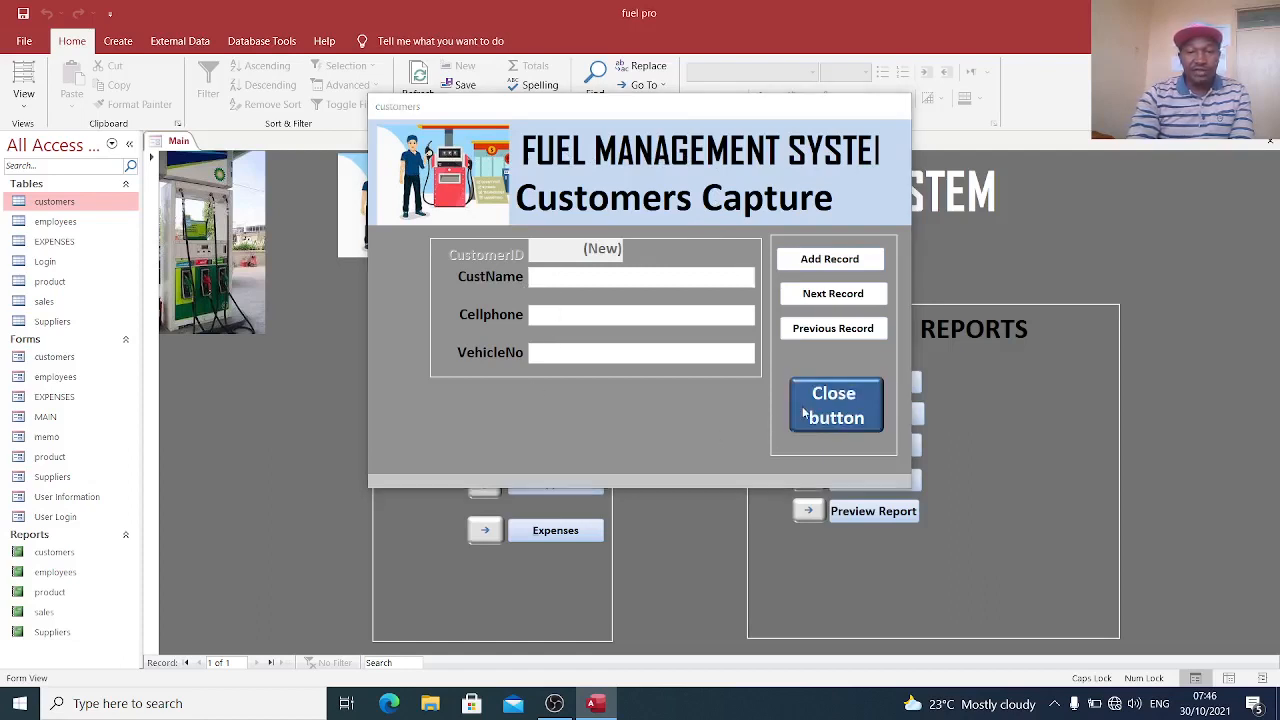
pyautogui.click(836, 404)
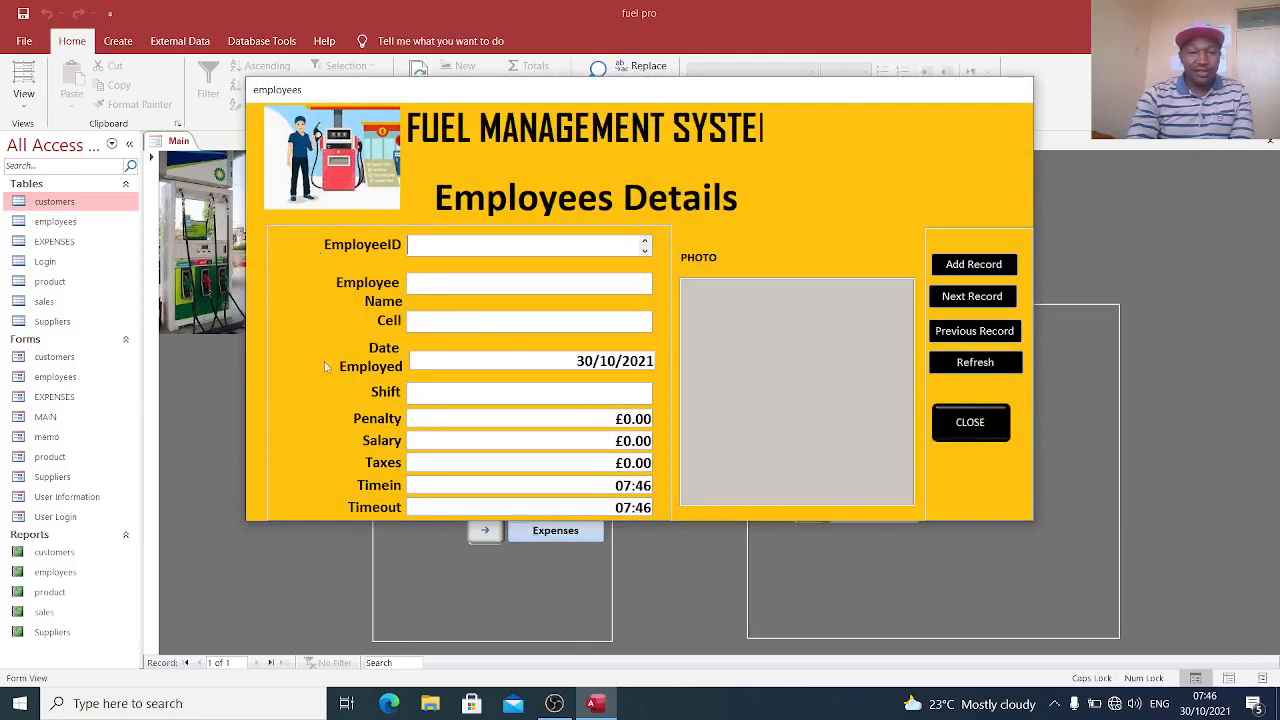
pyautogui.moveTo(330, 404)
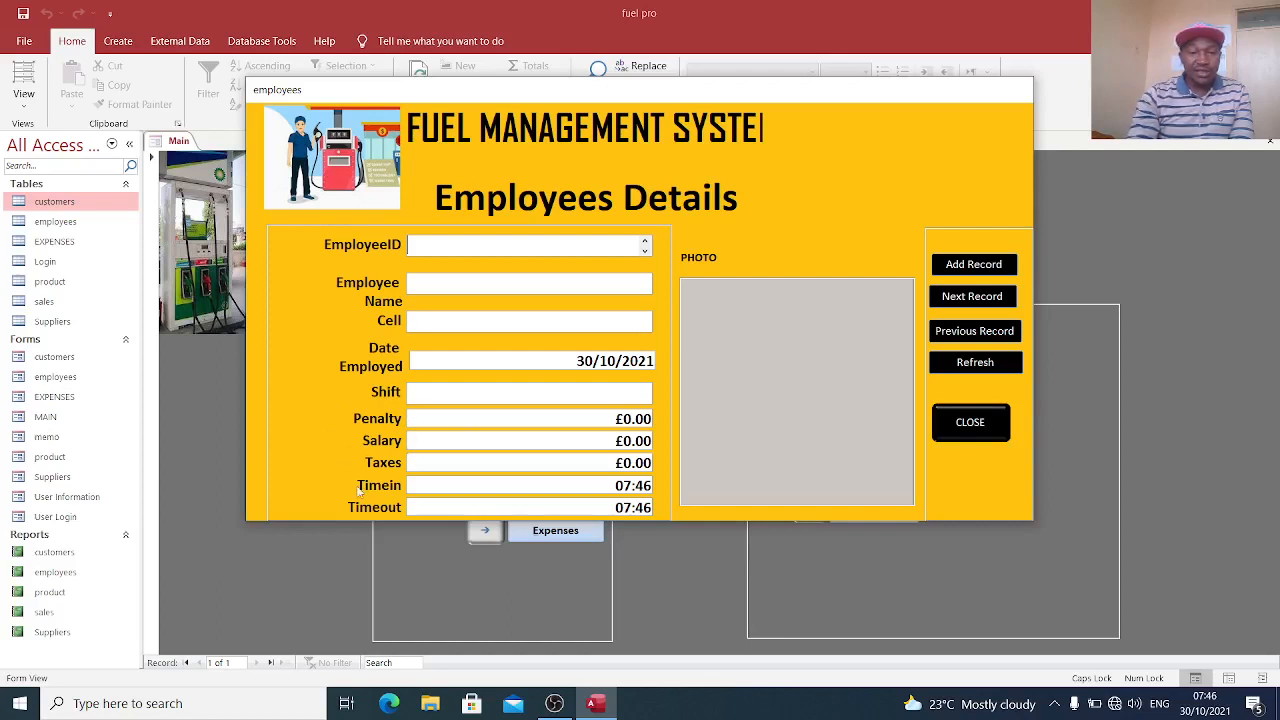
pyautogui.moveTo(716, 236)
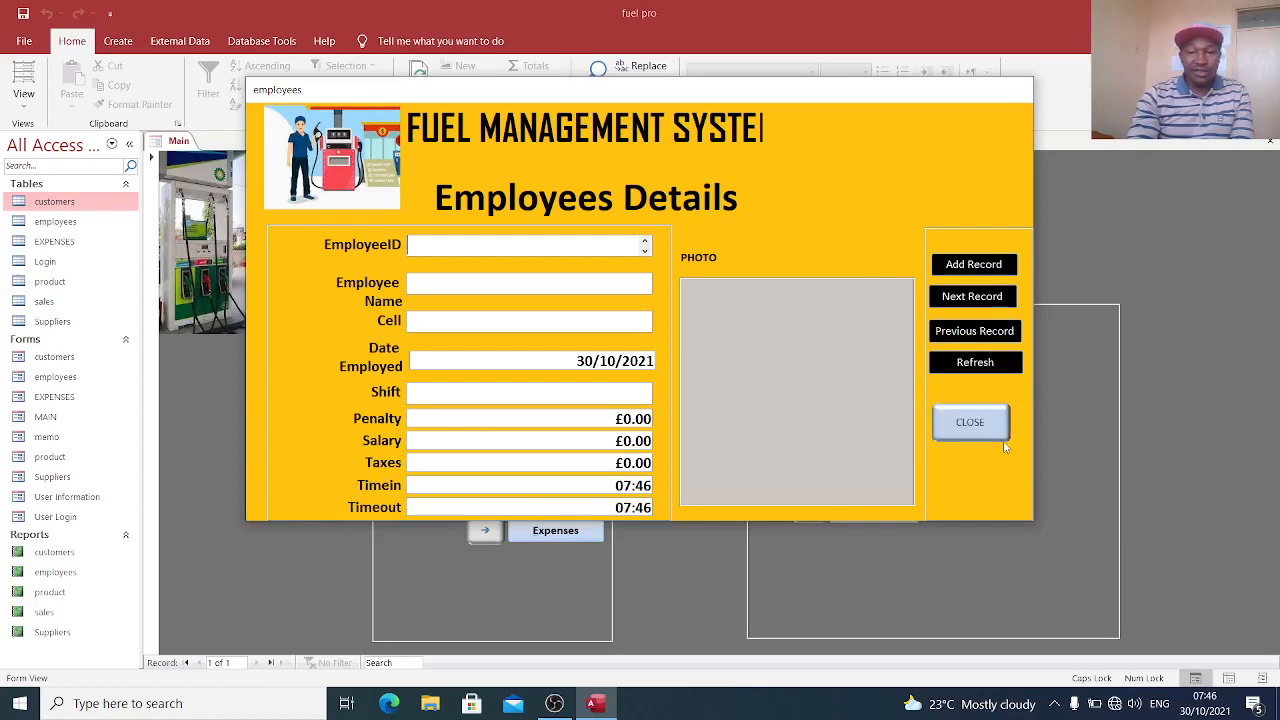
# - Request closing the Employees Details form, then answer No to keep it open
pyautogui.click(968, 420)
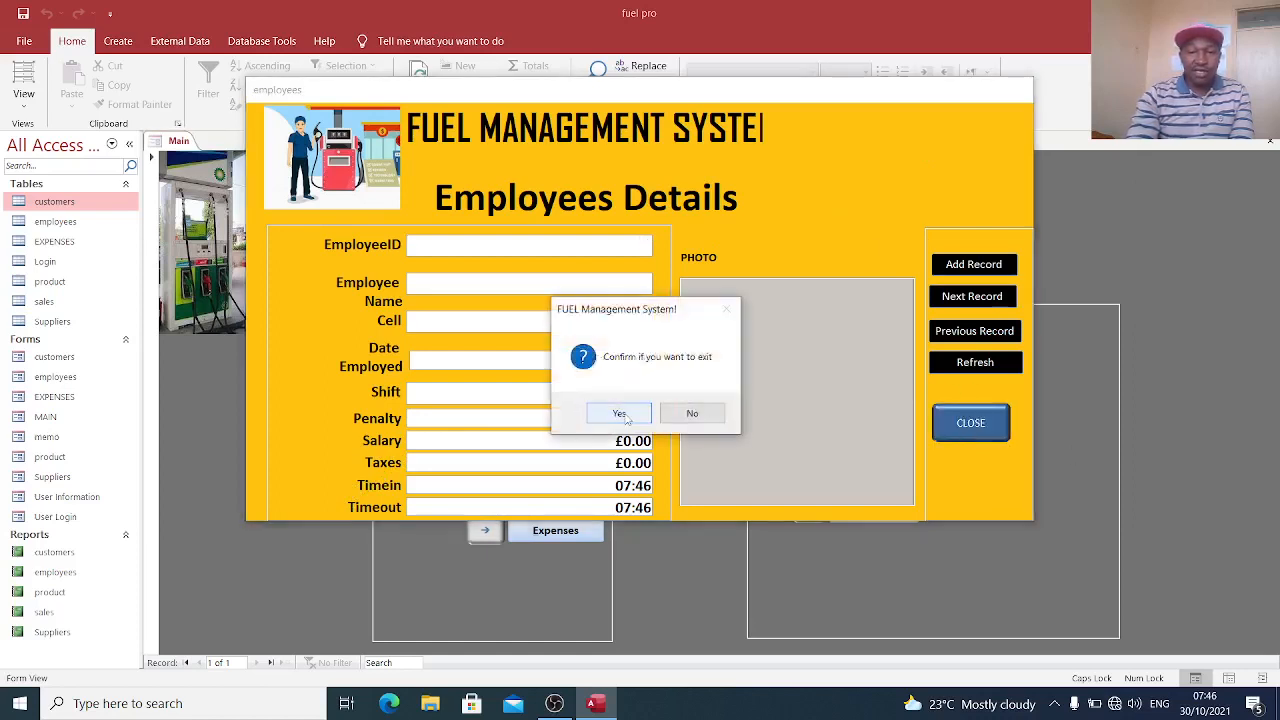
pyautogui.click(692, 412)
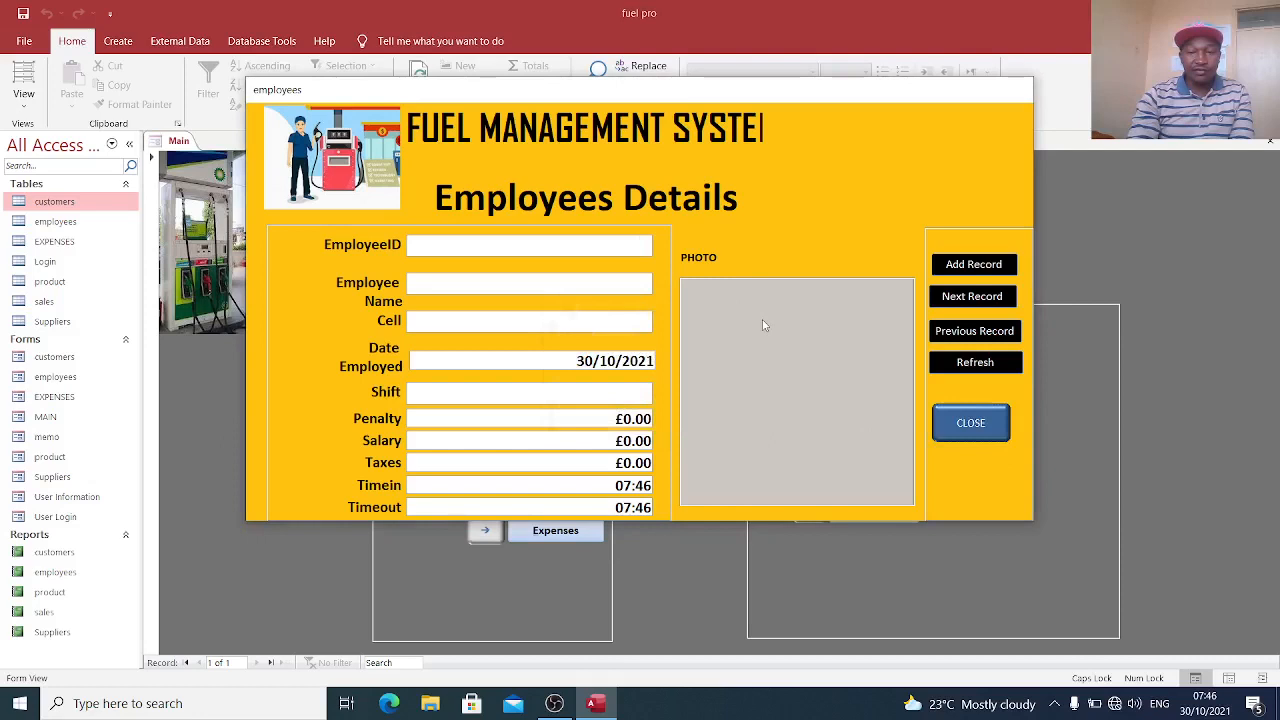
# - Browse Pictures for an employee photo attachment and cancel without adding any image
pyautogui.doubleClick(796, 392)
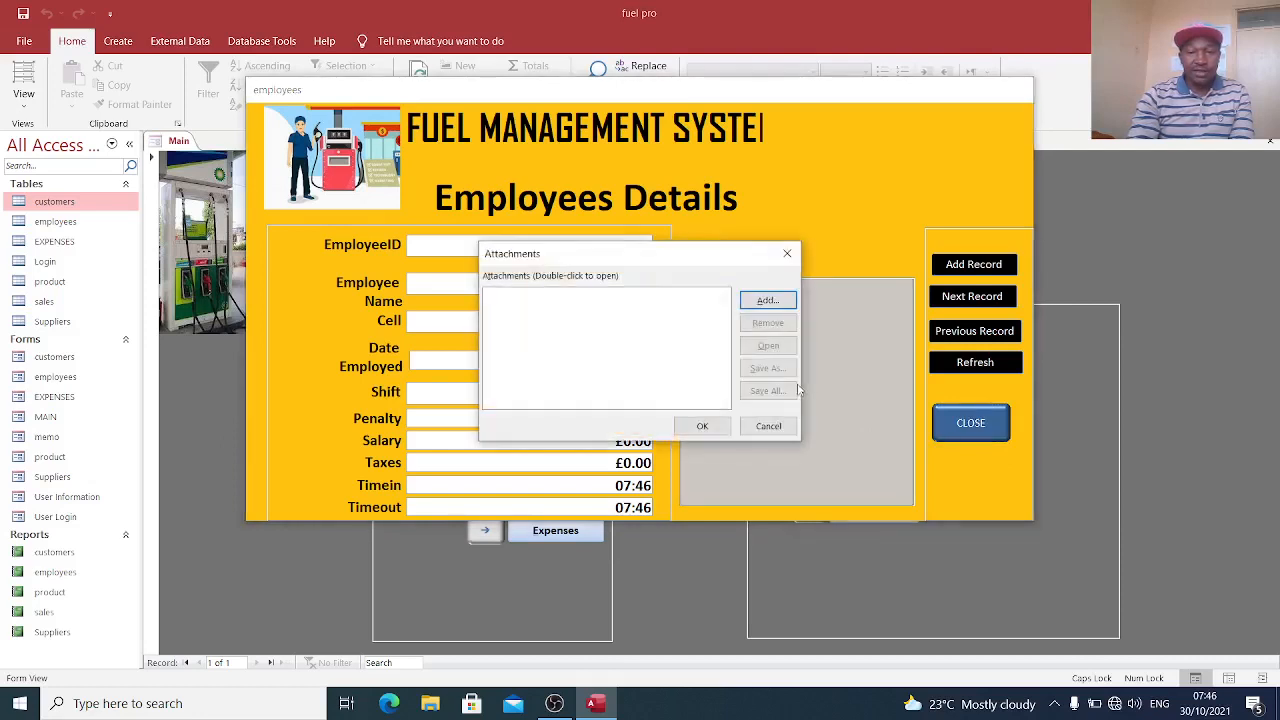
pyautogui.click(768, 300)
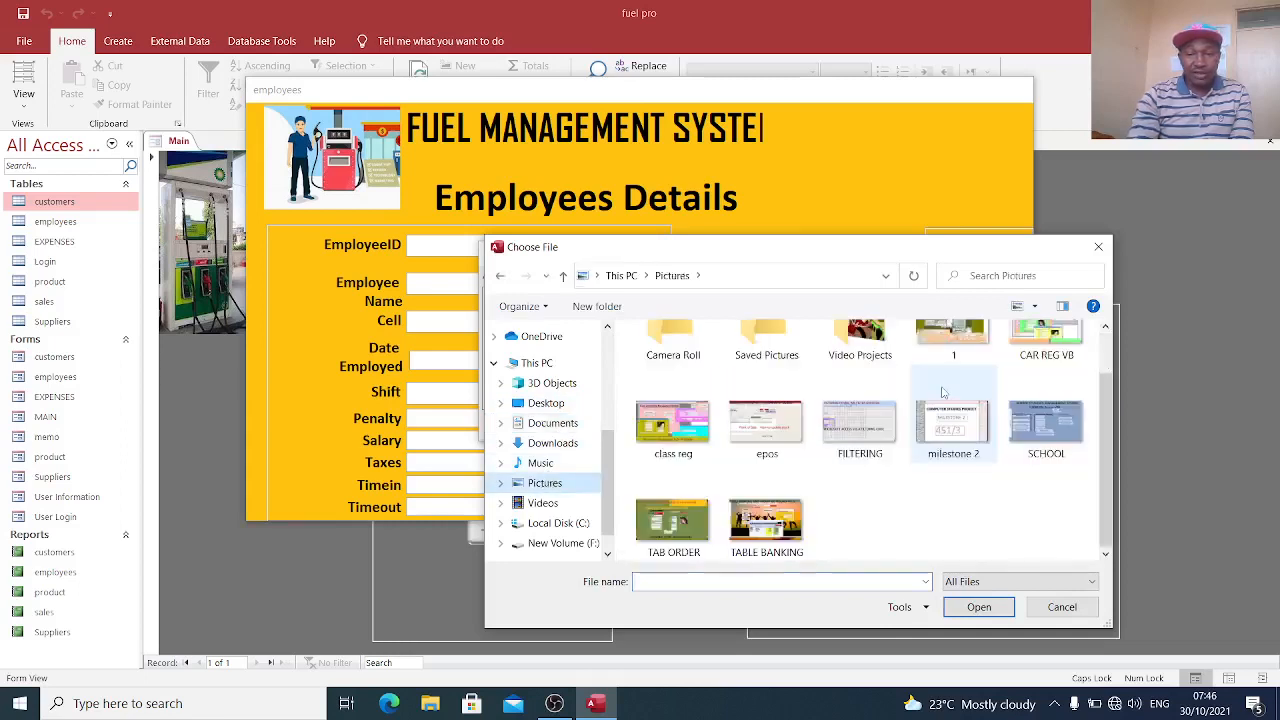
pyautogui.scroll(3)
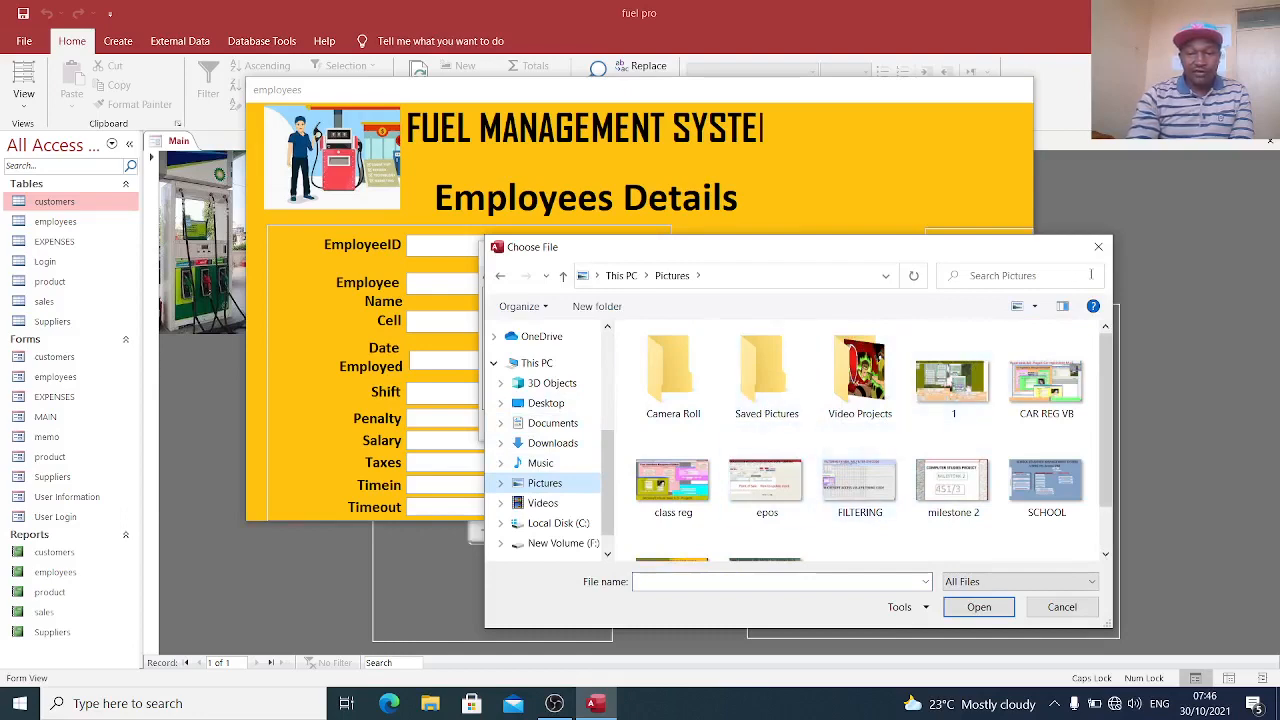
pyautogui.click(1062, 606)
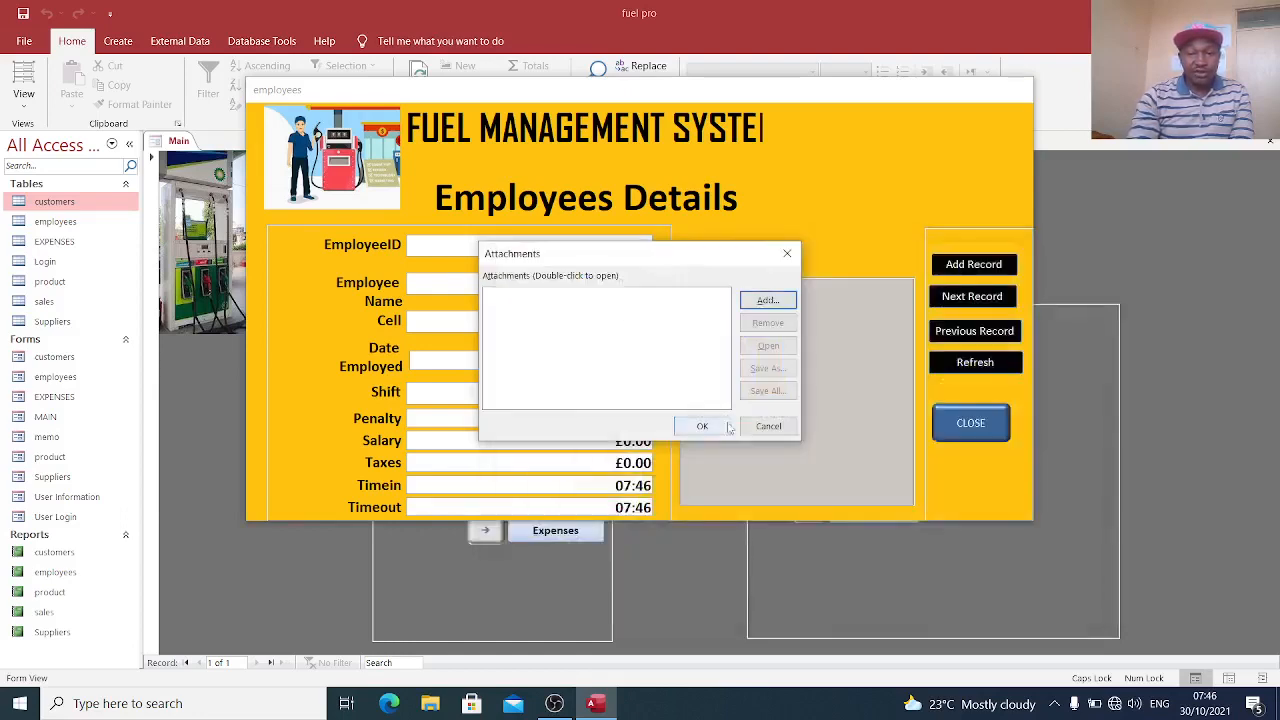
pyautogui.click(700, 424)
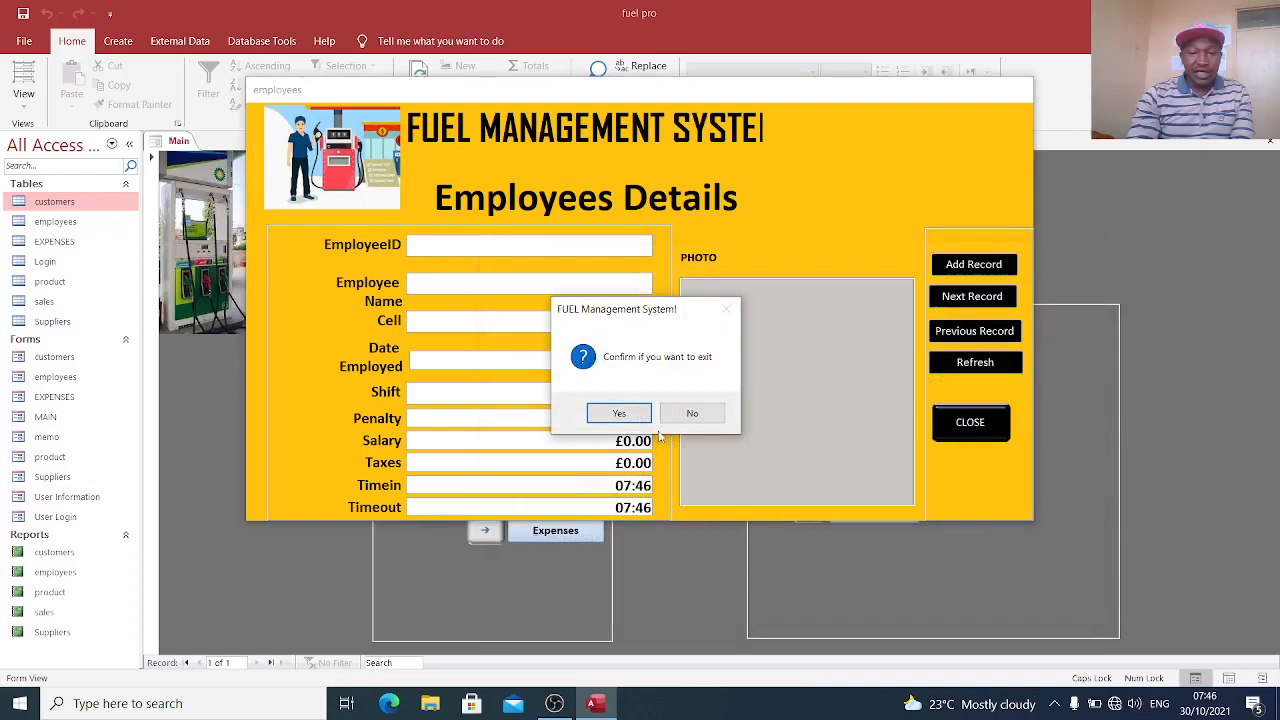
# - Confirm exiting Employees, close Products Registration and Expenses, returning to the main menu
pyautogui.click(618, 412)
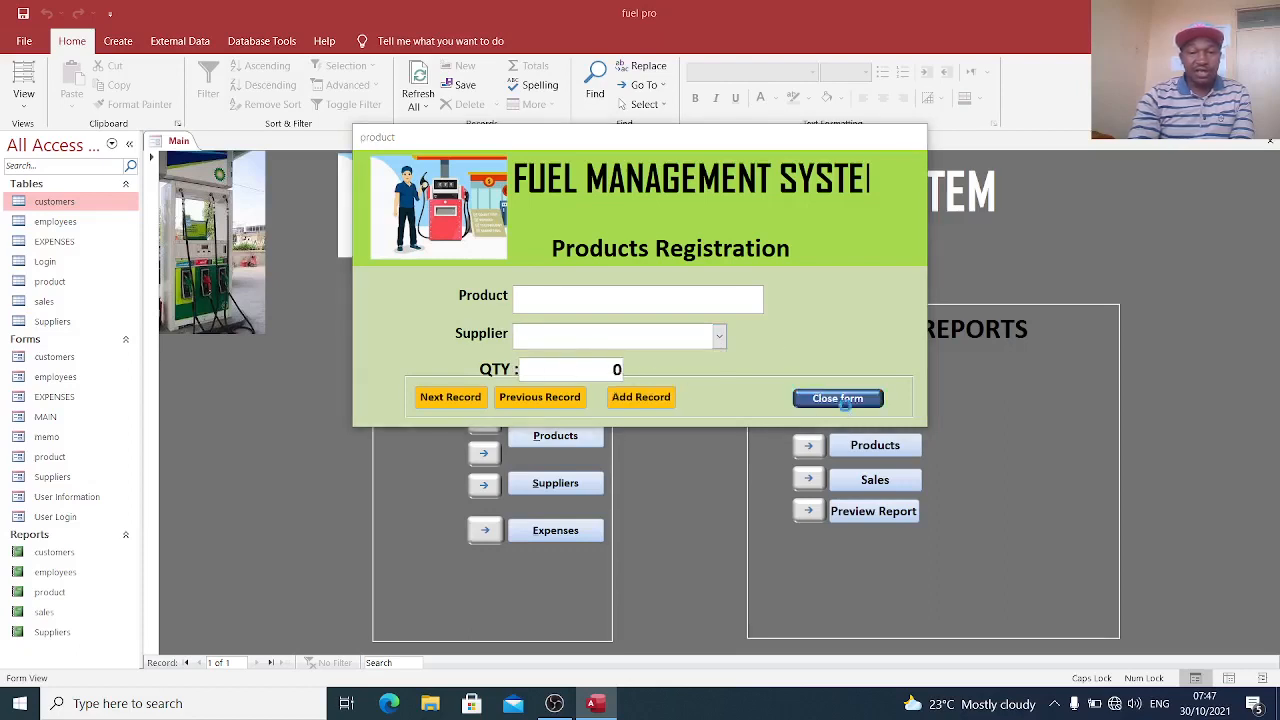
pyautogui.click(836, 398)
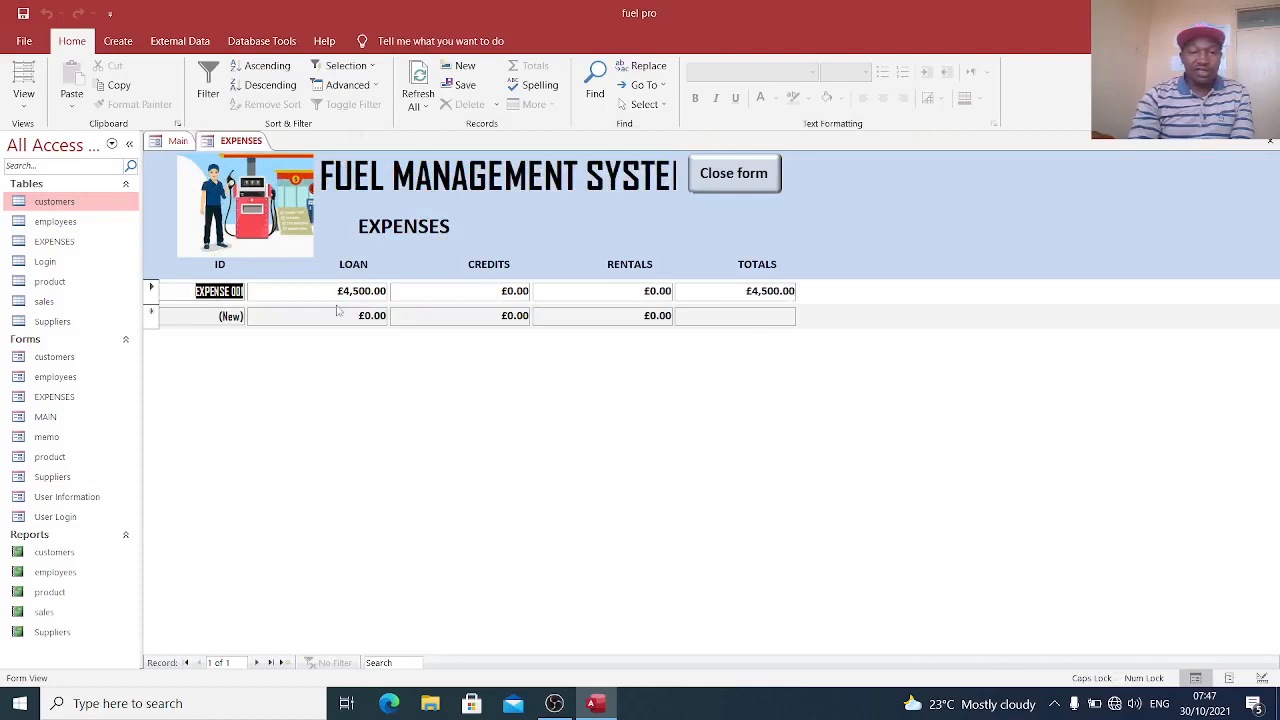
pyautogui.moveTo(584, 402)
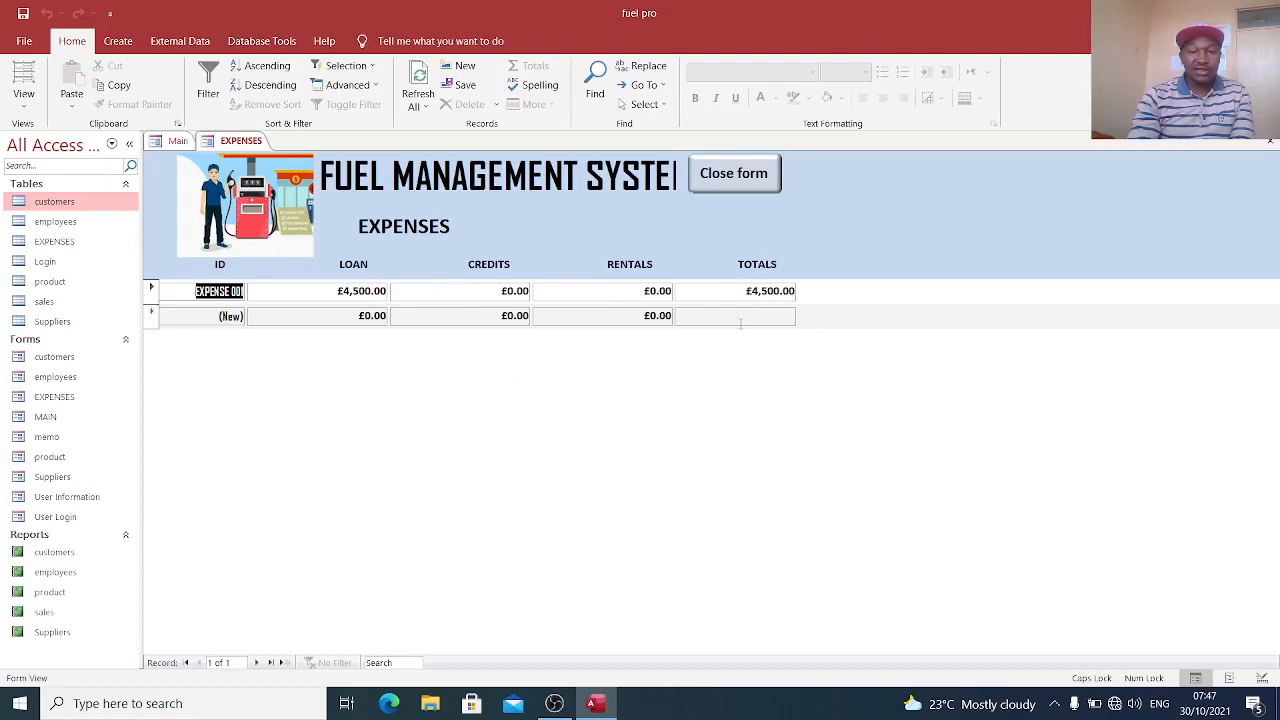
pyautogui.click(732, 172)
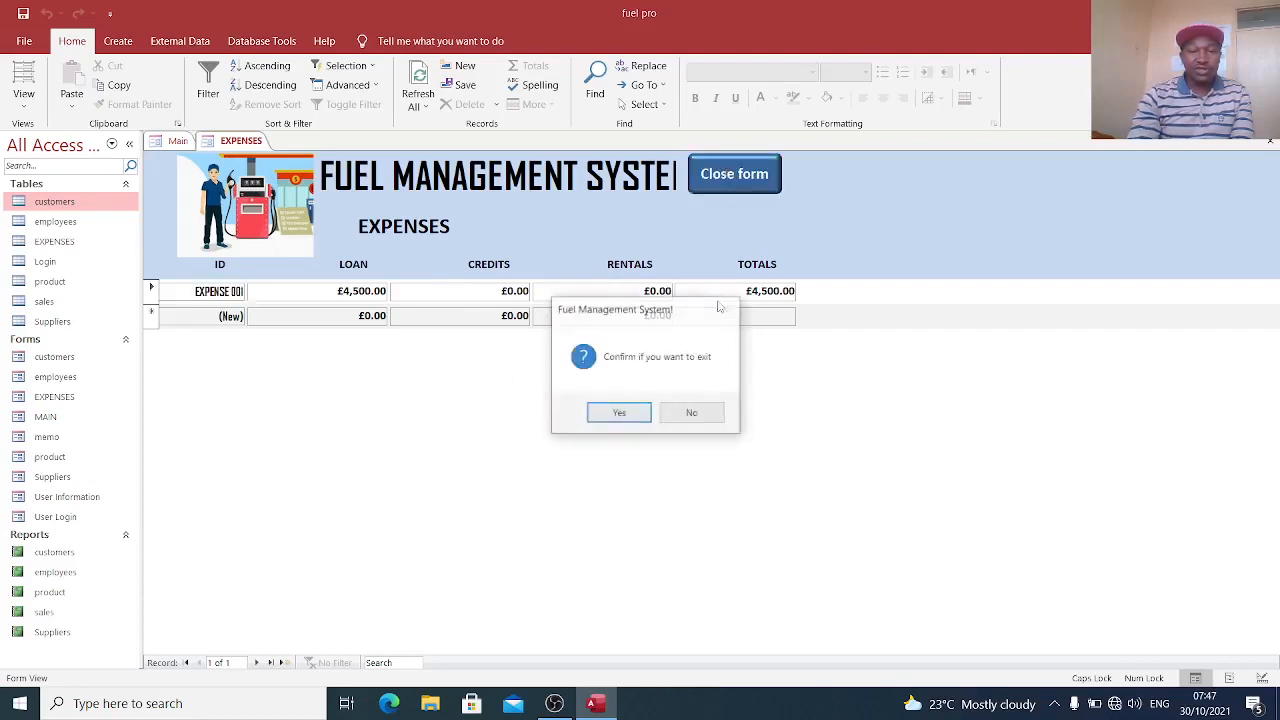
pyautogui.click(618, 412)
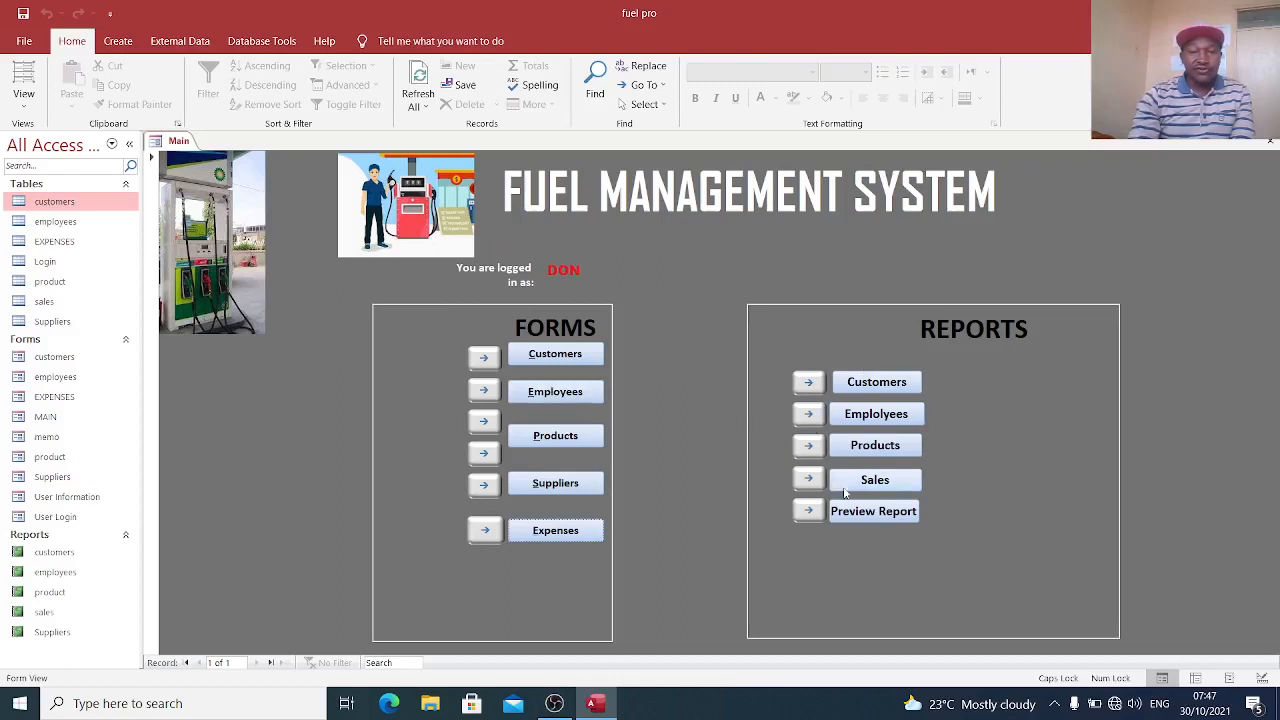
pyautogui.moveTo(860, 392)
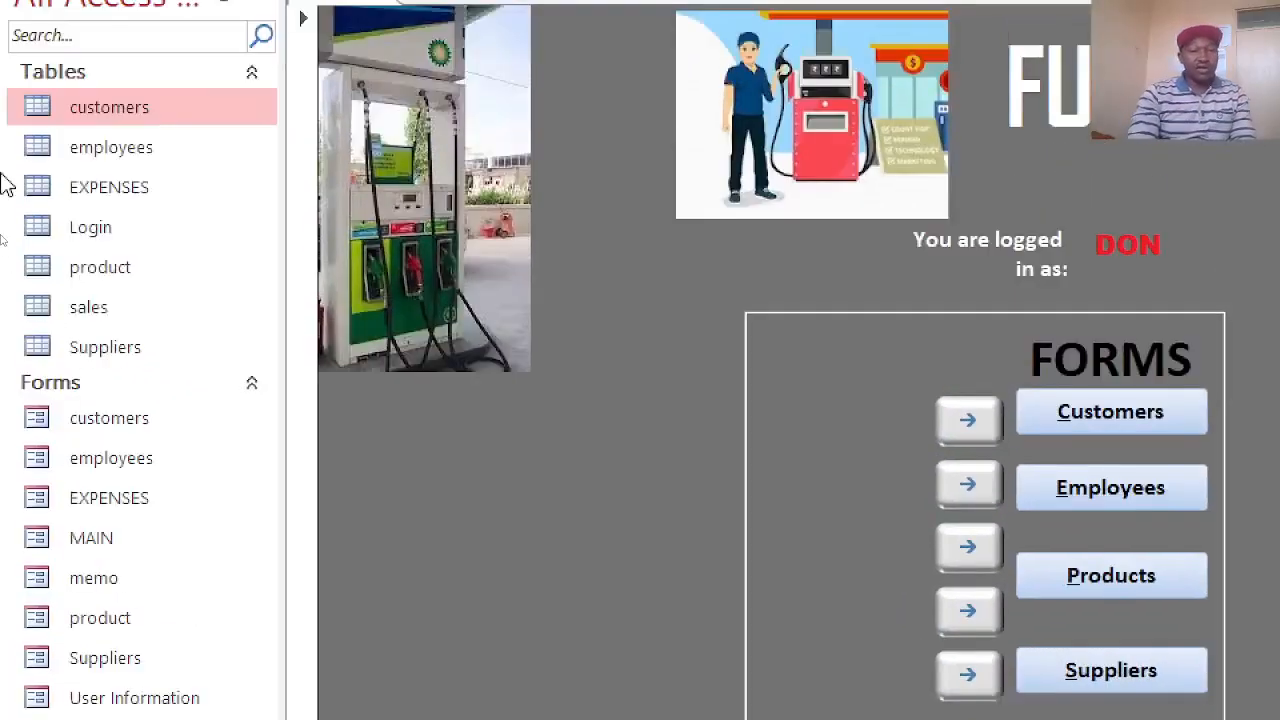
# - Open the customers, employees, EXPENSES and Login tables in Design View
pyautogui.rightClick(108, 108)
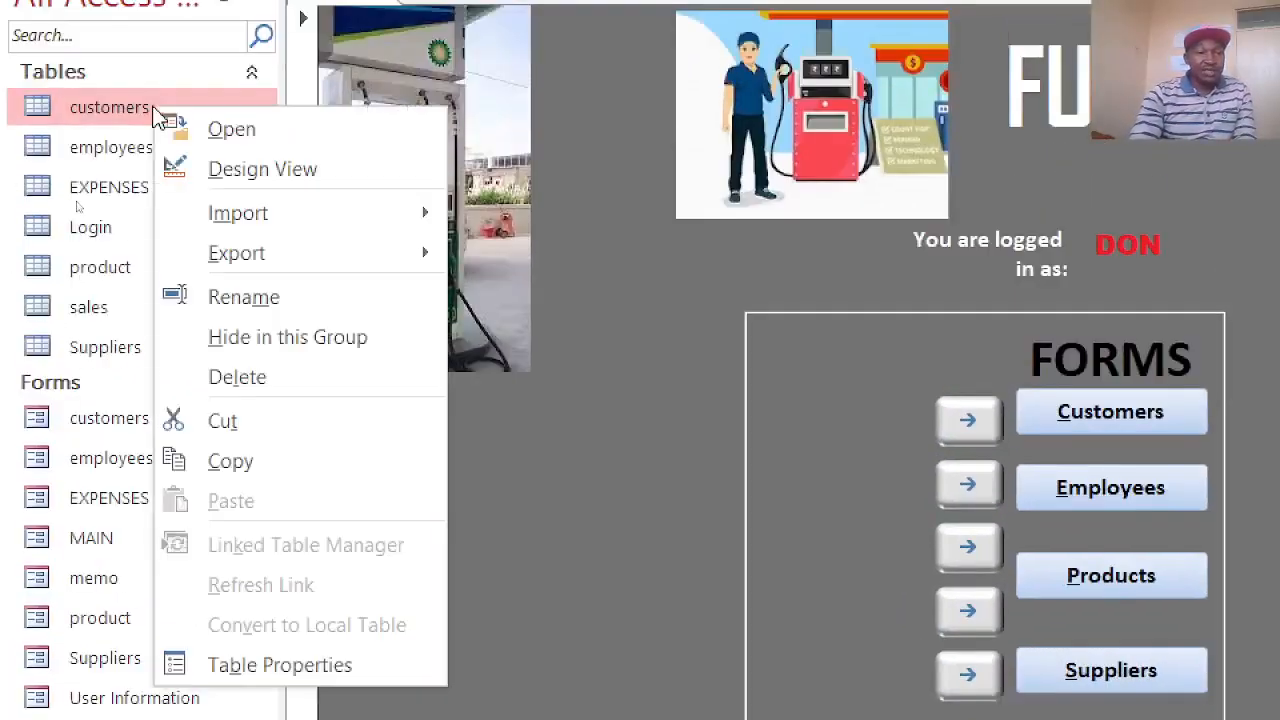
pyautogui.click(262, 168)
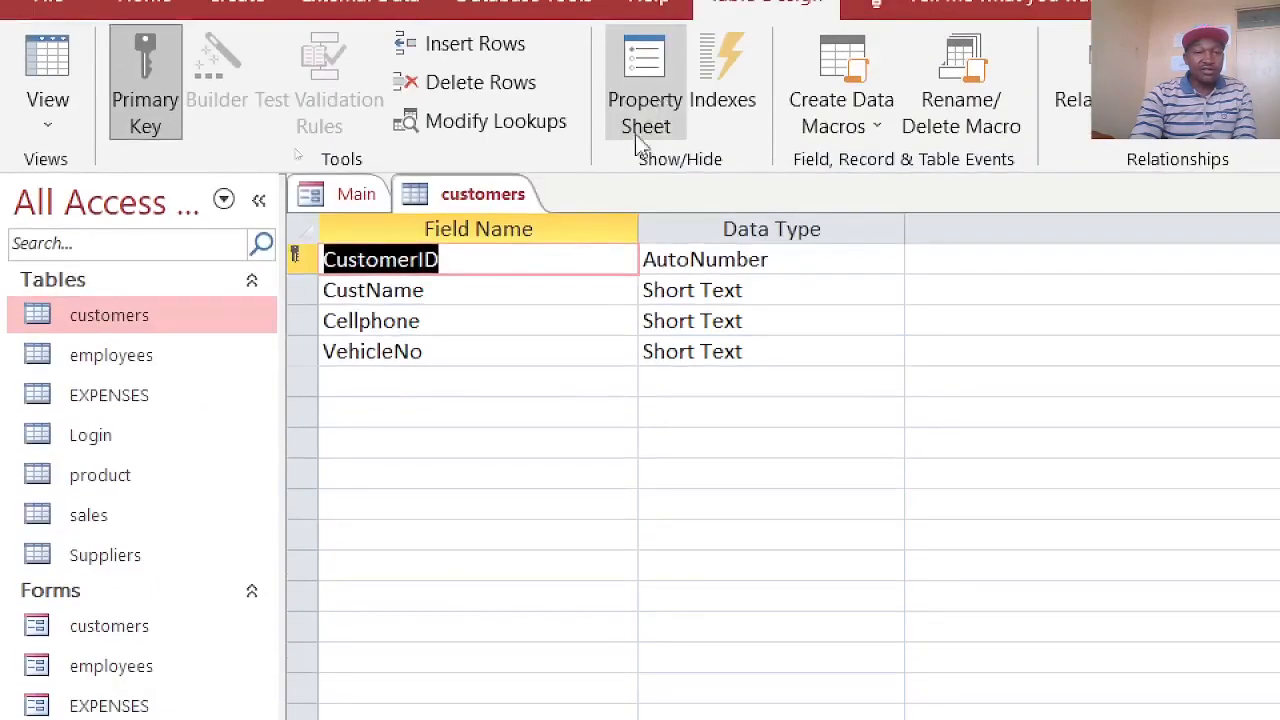
pyautogui.moveTo(128, 376)
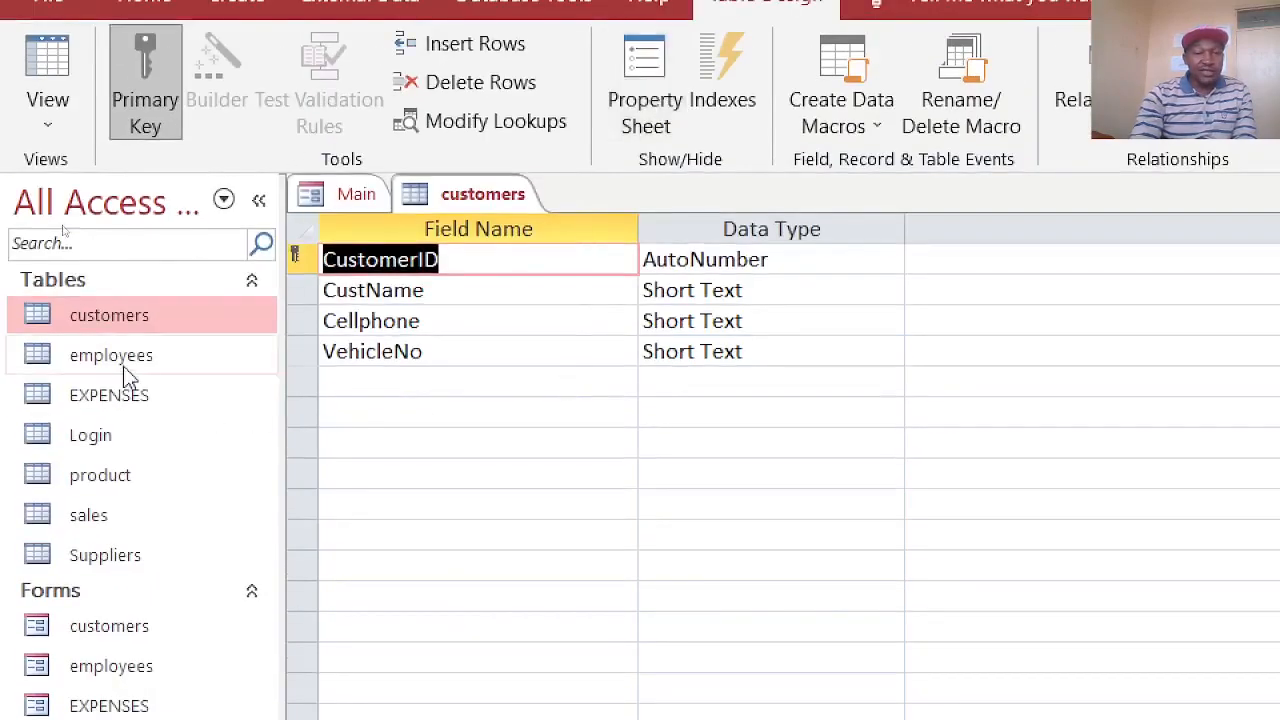
pyautogui.doubleClick(110, 356)
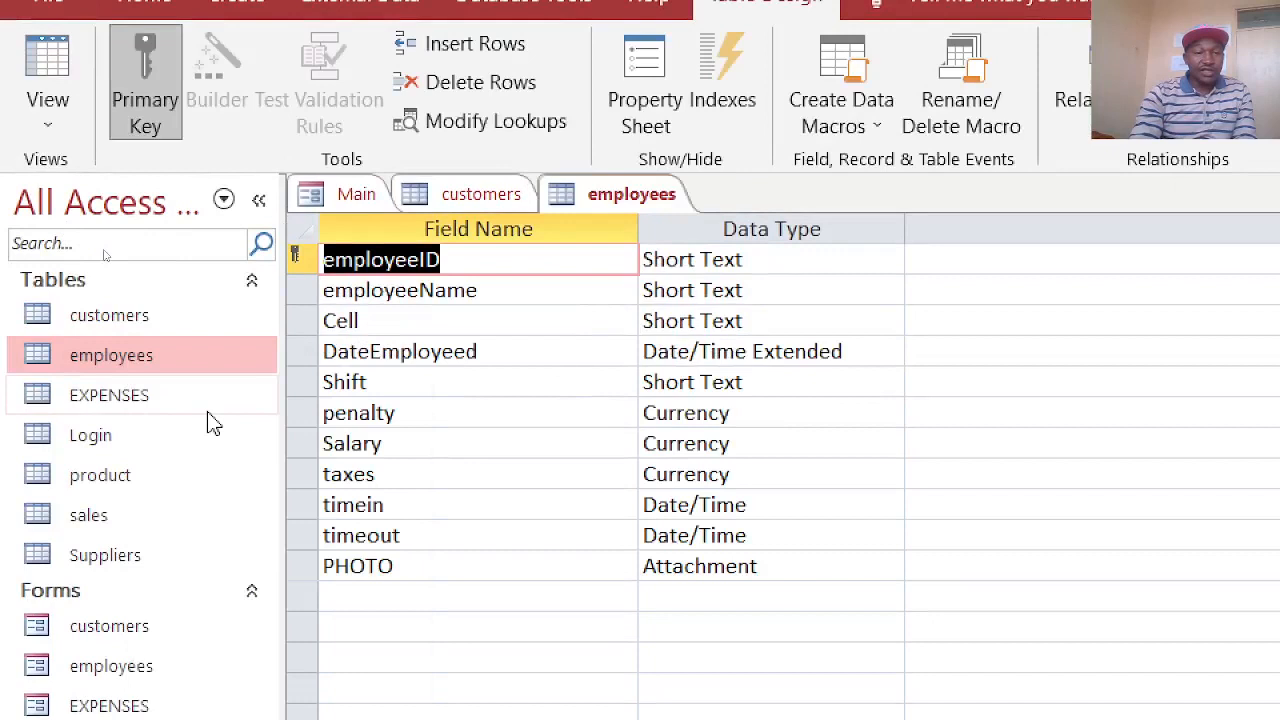
pyautogui.moveTo(144, 440)
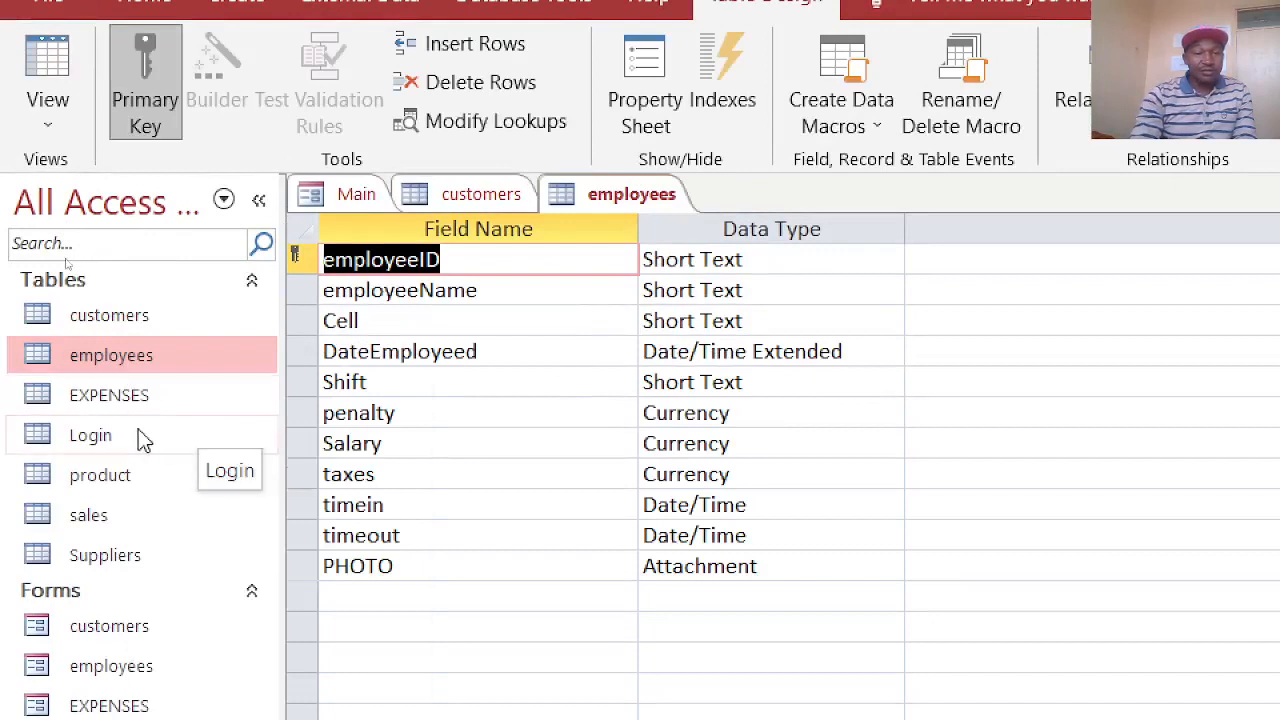
pyautogui.doubleClick(108, 394)
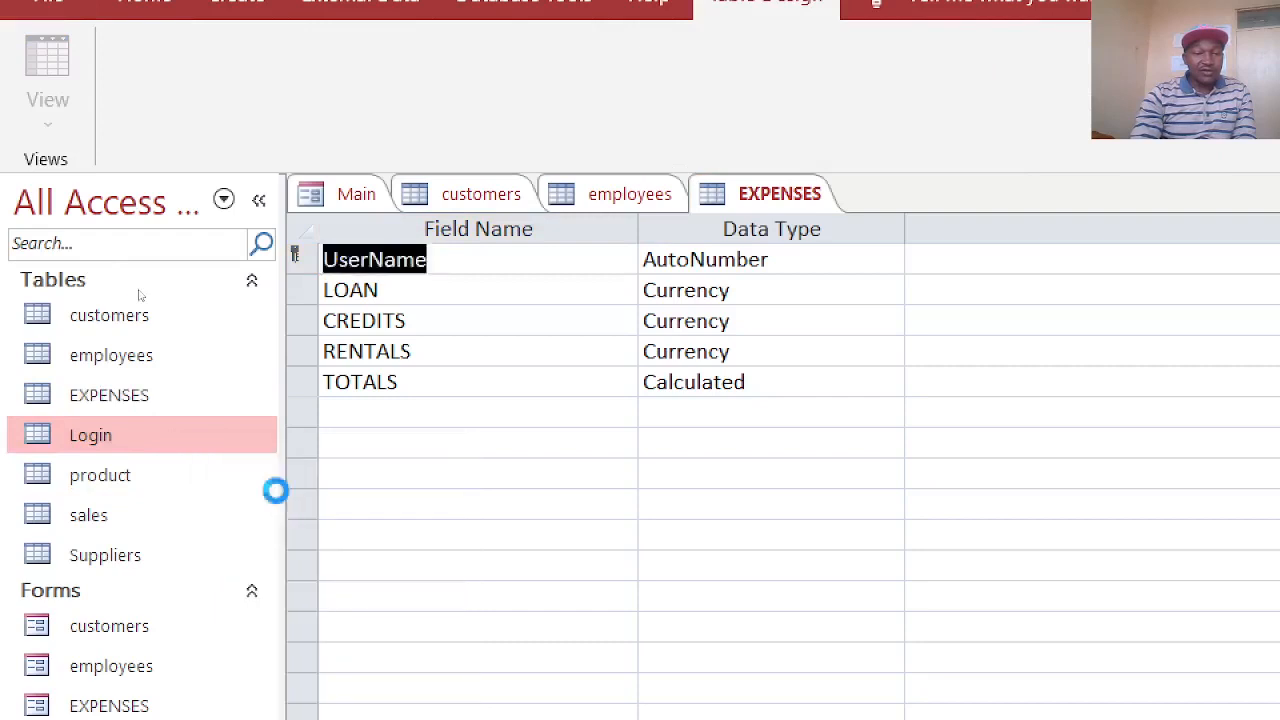
pyautogui.doubleClick(90, 434)
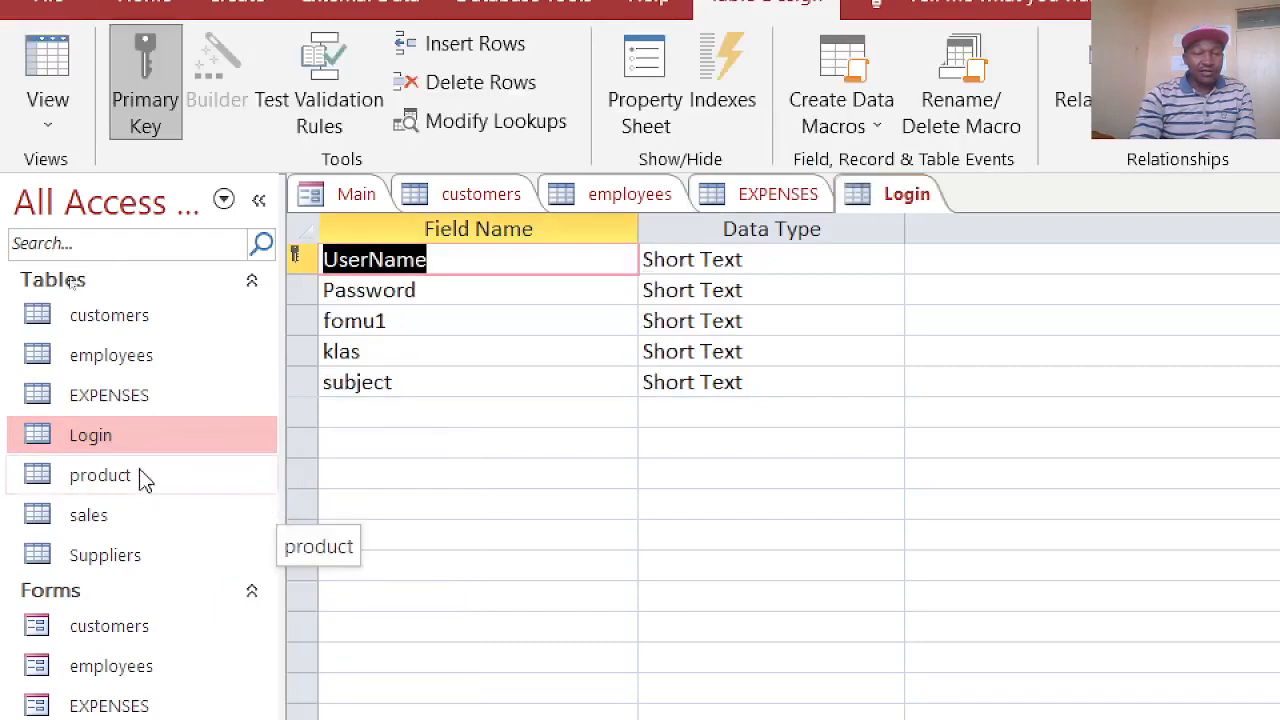
# - Open the product, sales and Suppliers tables in Design View
pyautogui.doubleClick(100, 476)
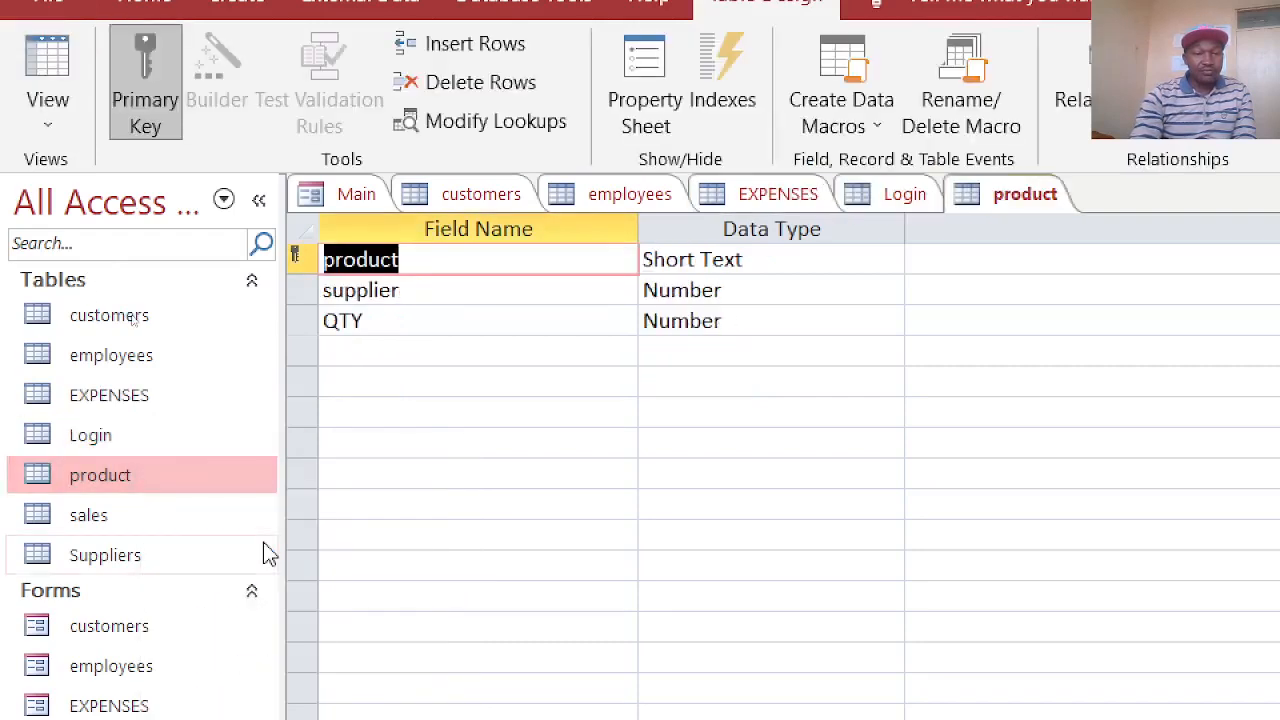
pyautogui.rightClick(88, 514)
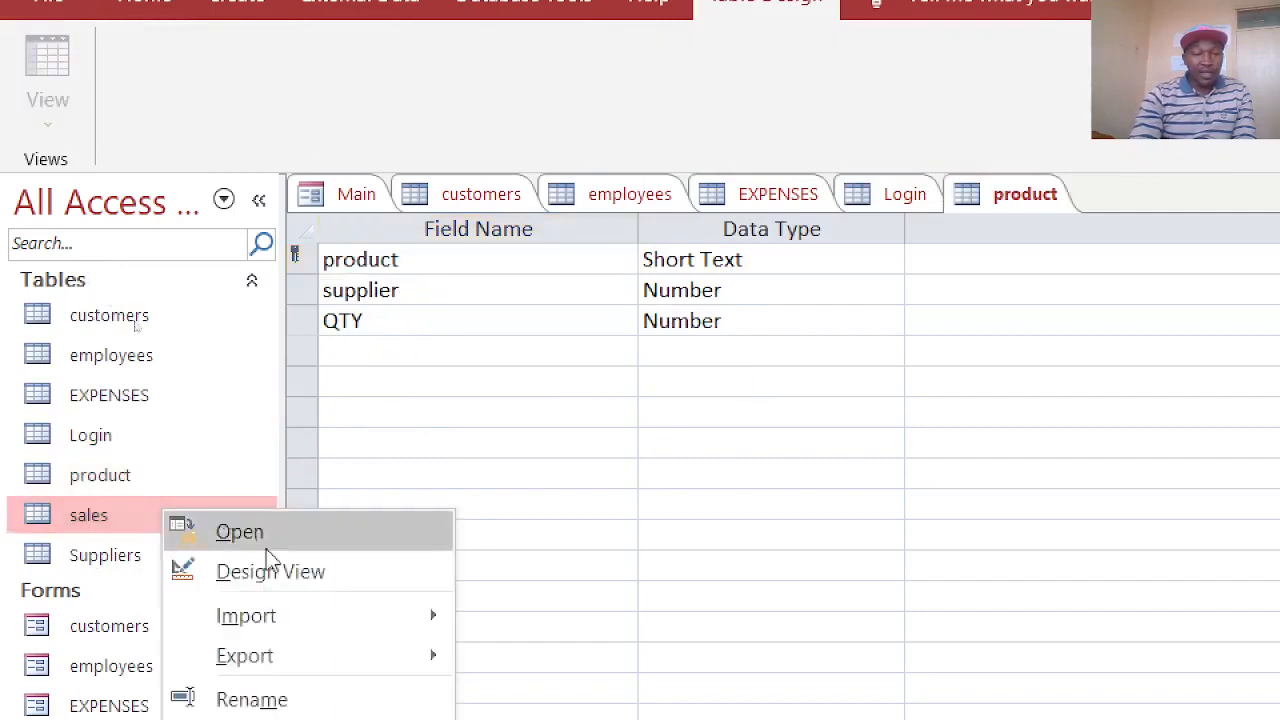
pyautogui.click(270, 572)
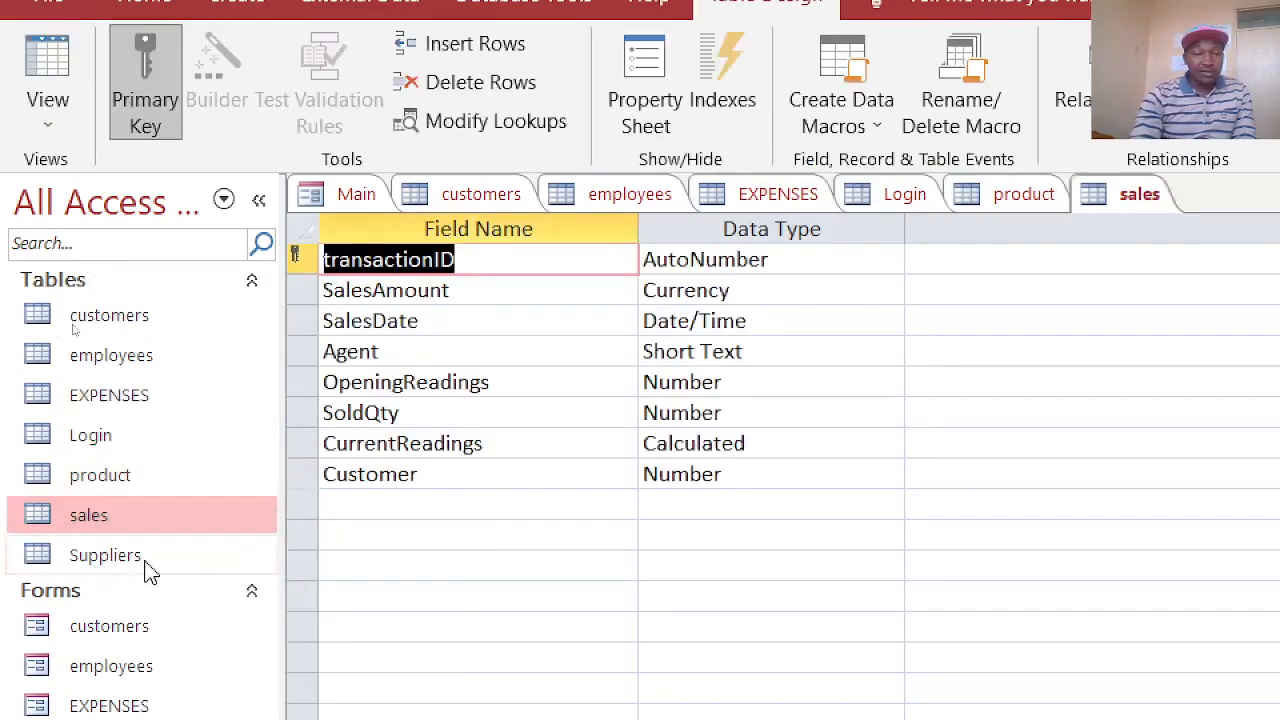
pyautogui.doubleClick(104, 556)
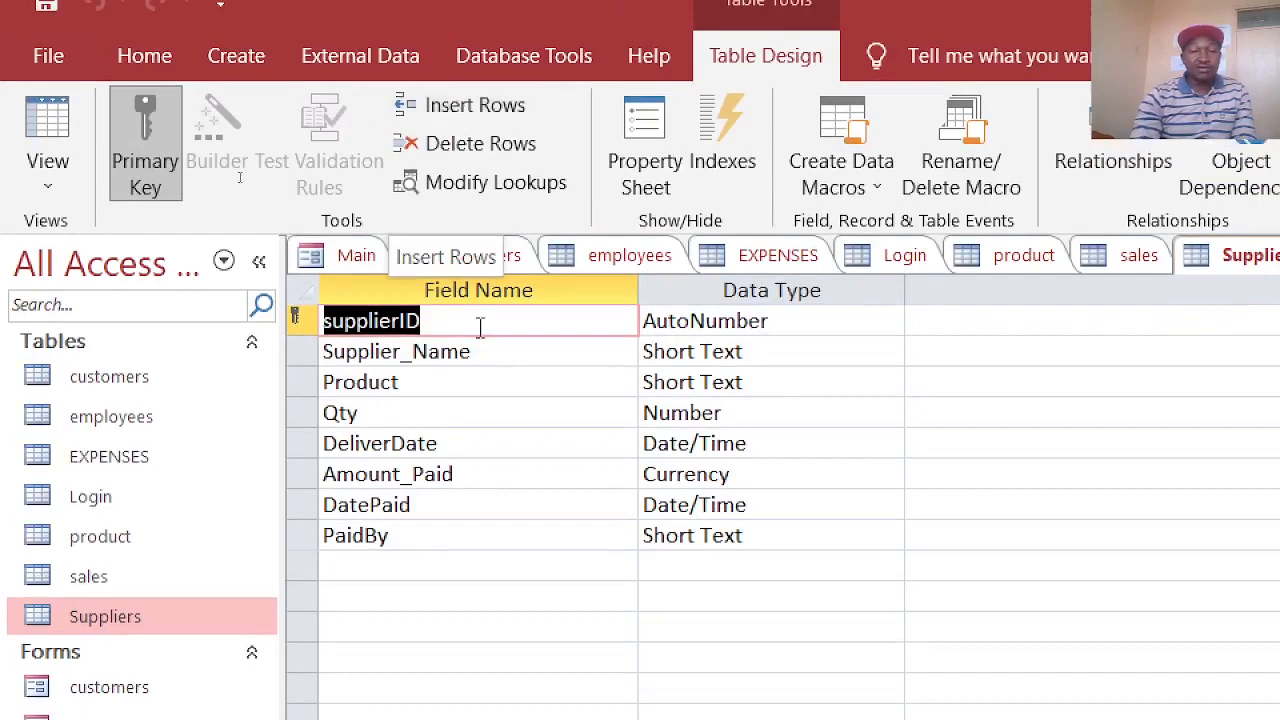
# - Close all table designs and show the Relationships layout with employeeID linked to sales Agent
pyautogui.rightClick(630, 256)
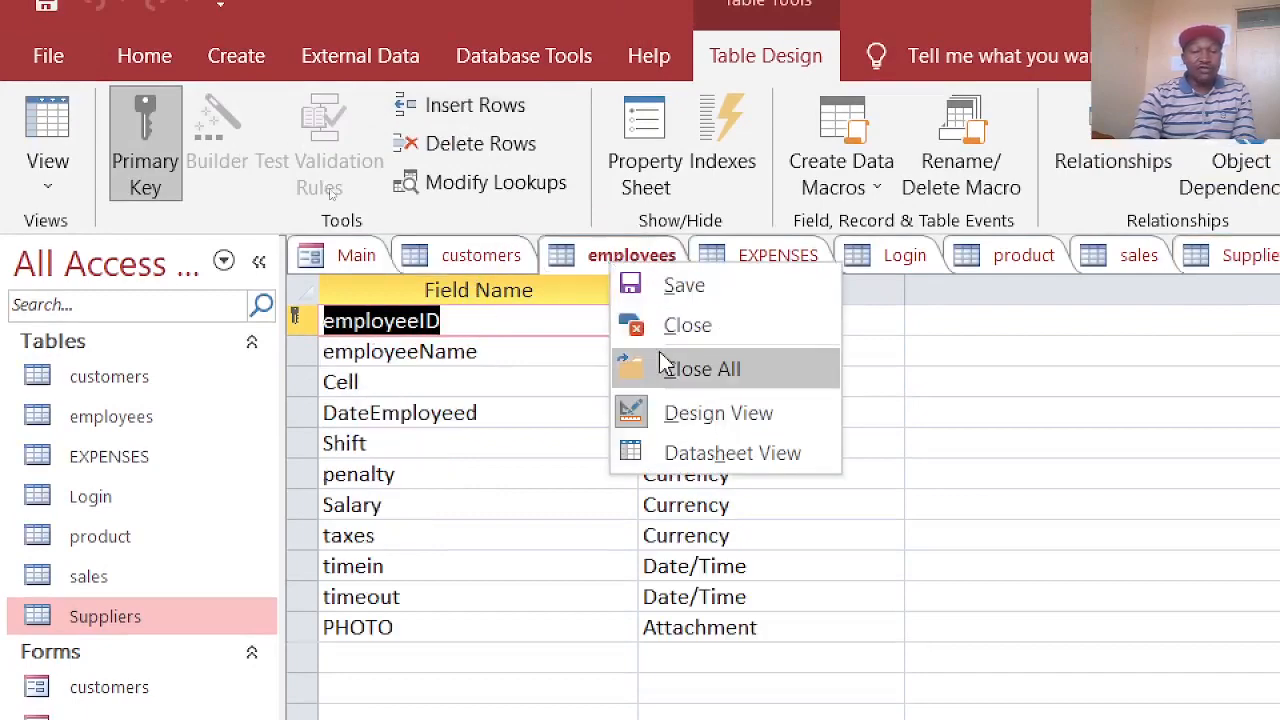
pyautogui.click(700, 368)
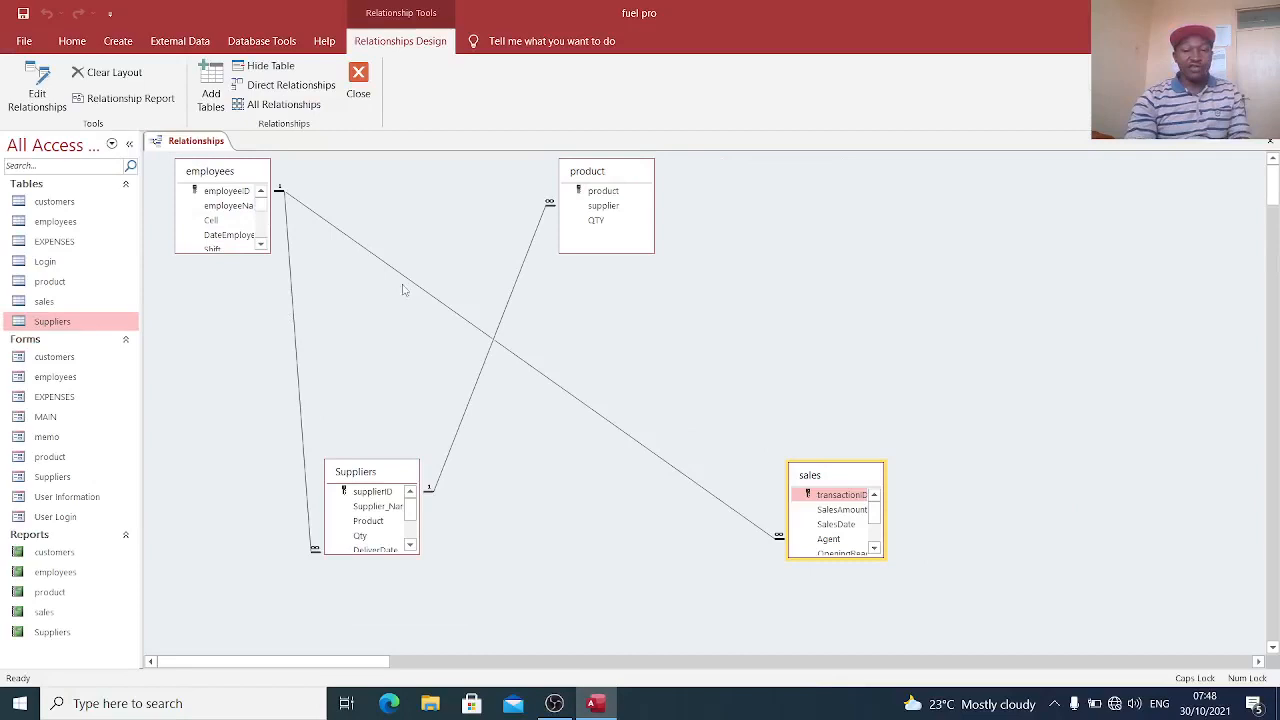
pyautogui.moveTo(876, 296)
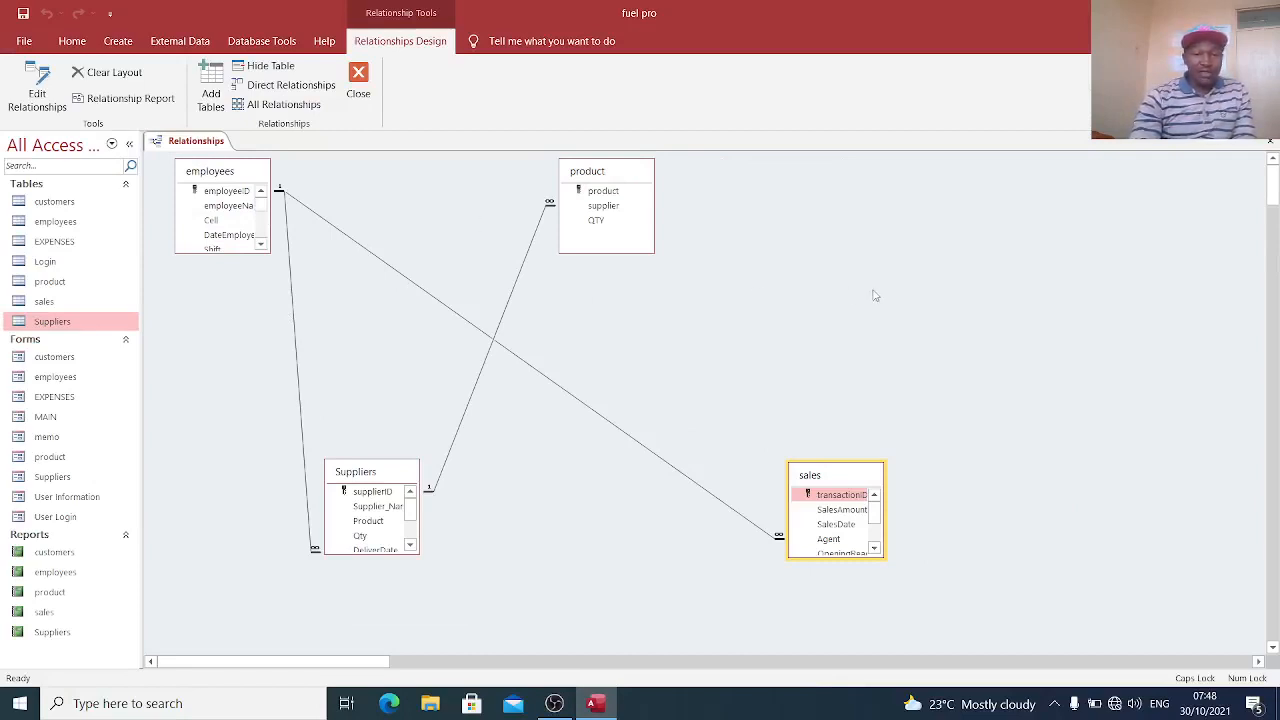
pyautogui.moveTo(372, 270)
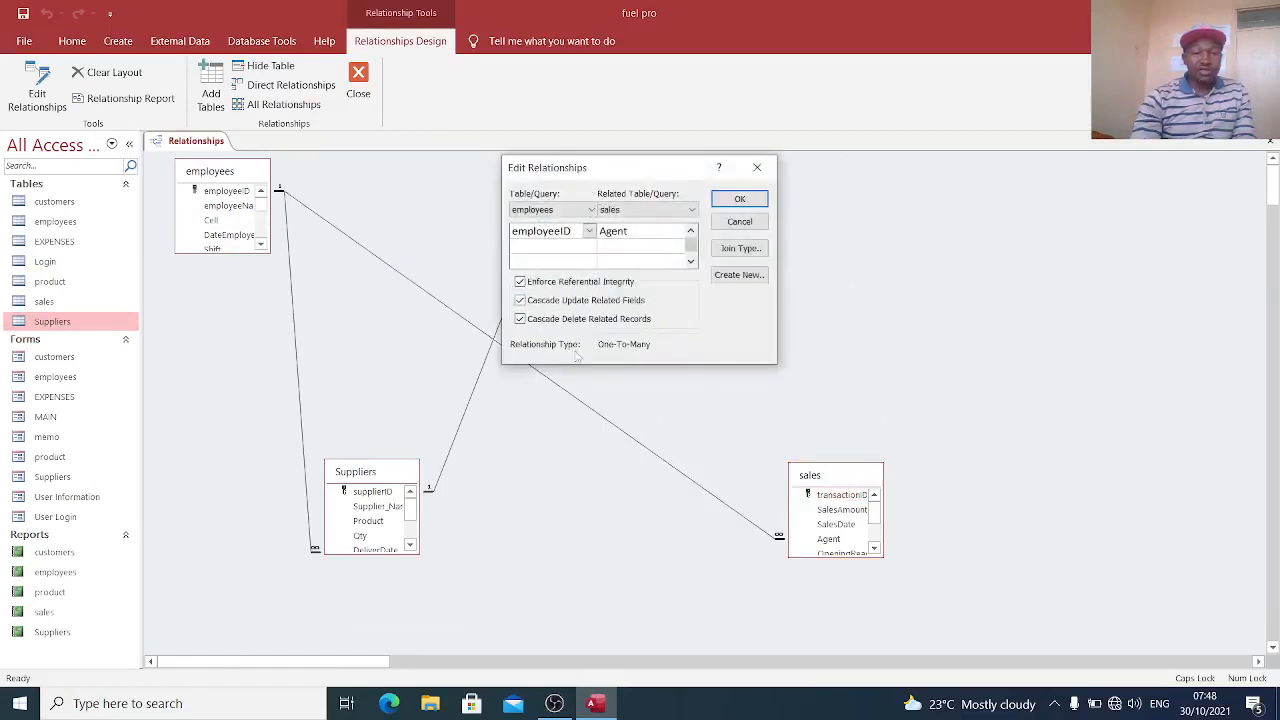
pyautogui.moveTo(632, 348)
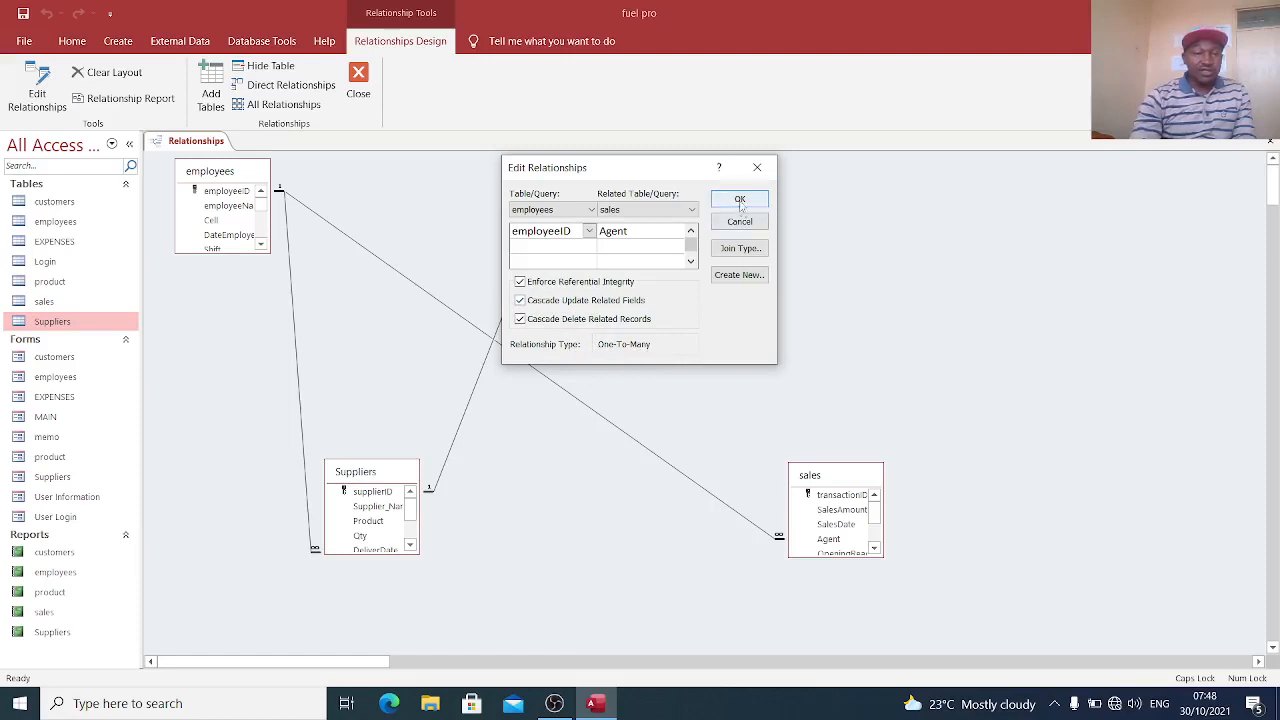
pyautogui.click(740, 200)
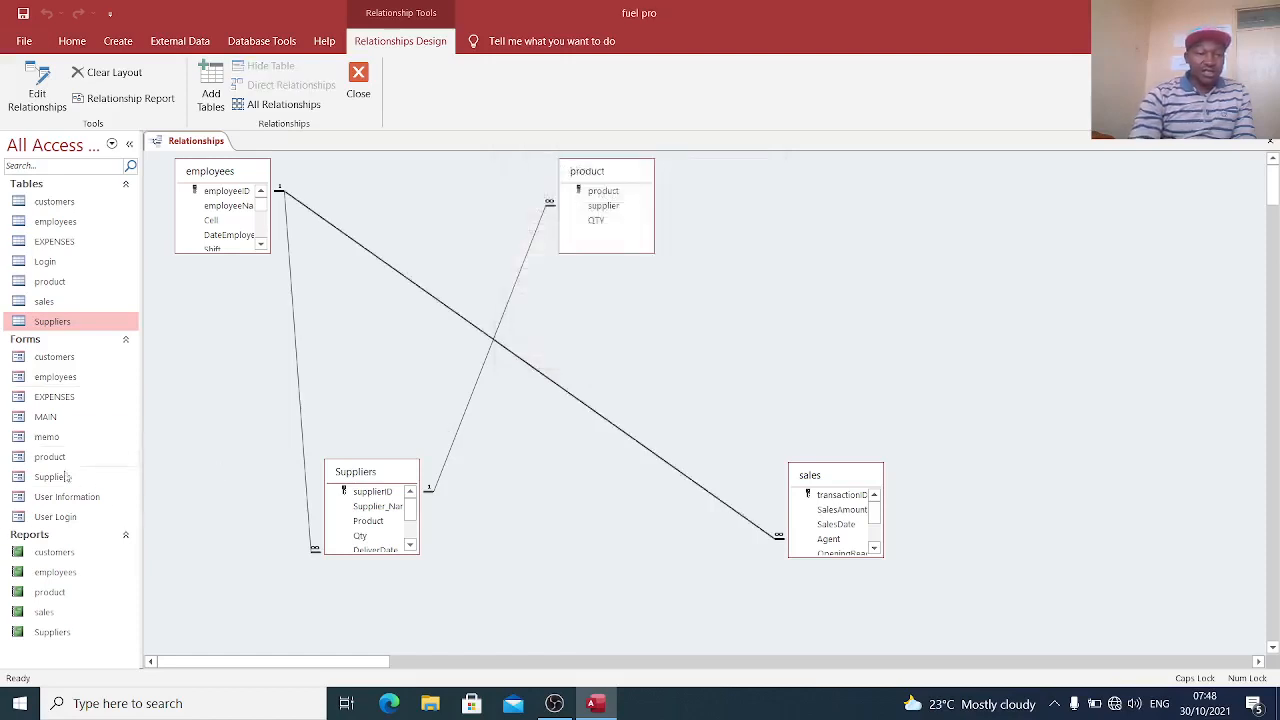
# - Open the memo splash form in Layout View and show its Form Design tools
pyautogui.rightClick(46, 436)
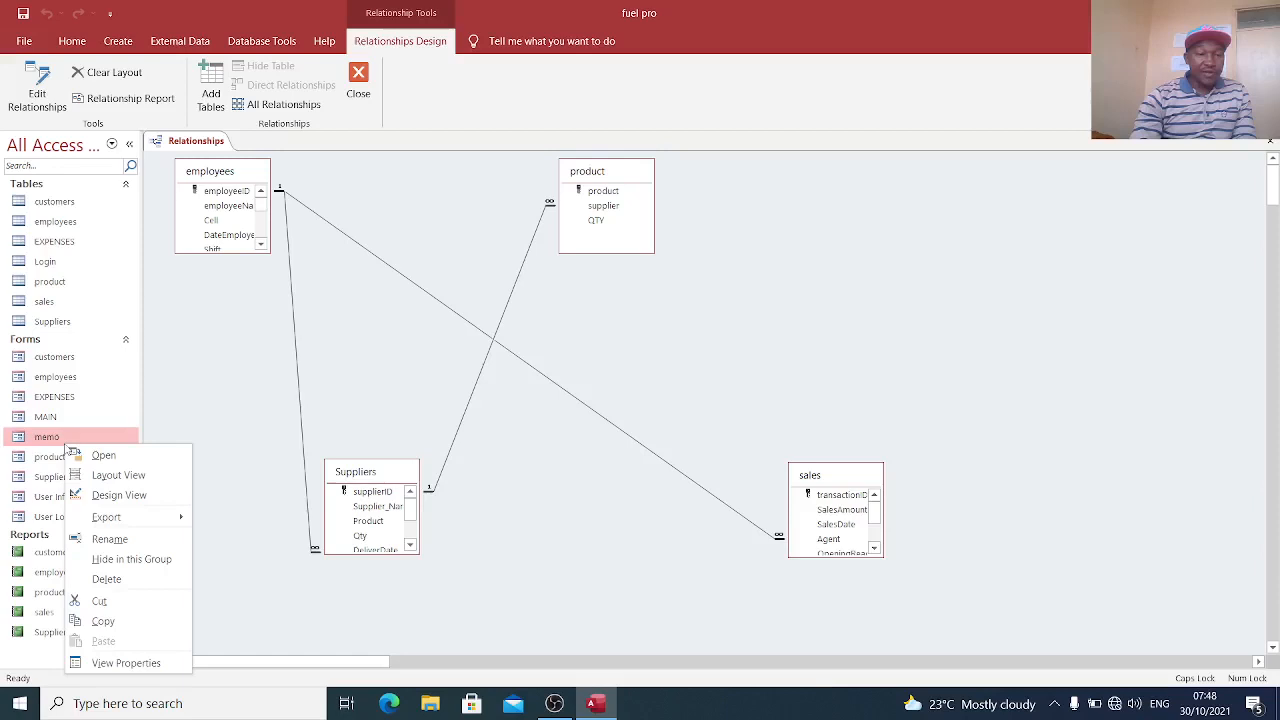
pyautogui.moveTo(118, 476)
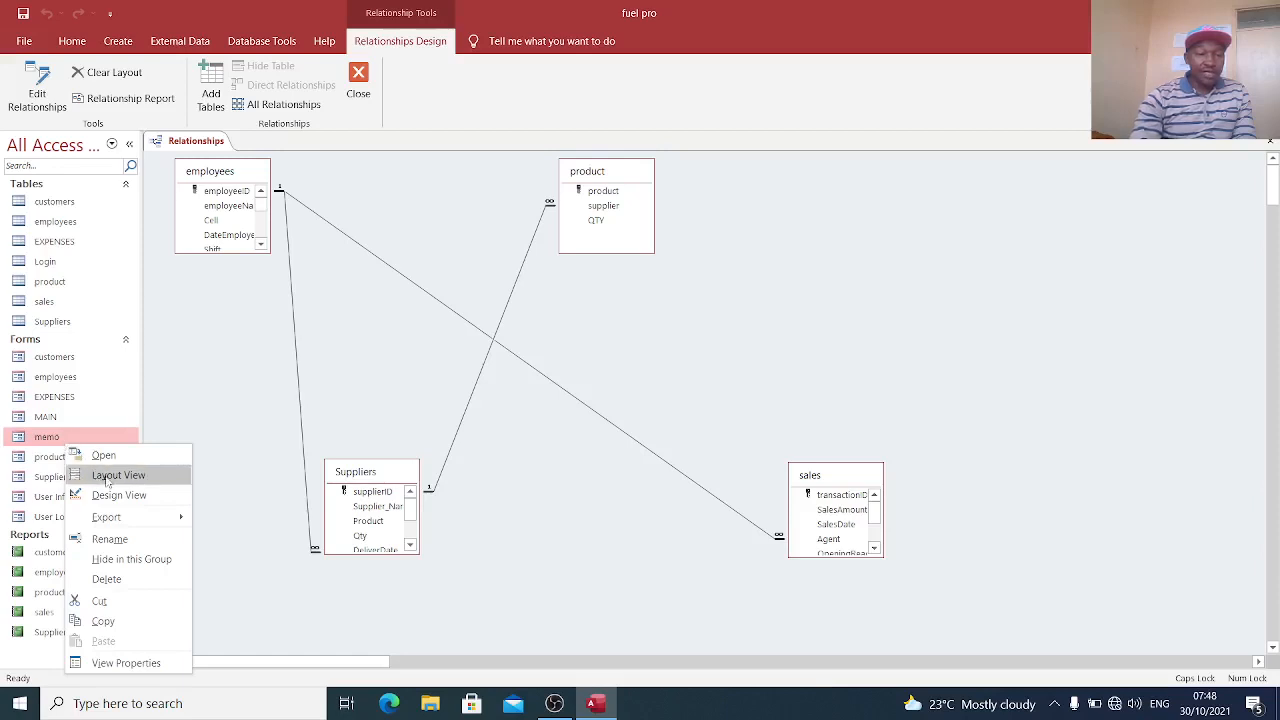
pyautogui.click(118, 476)
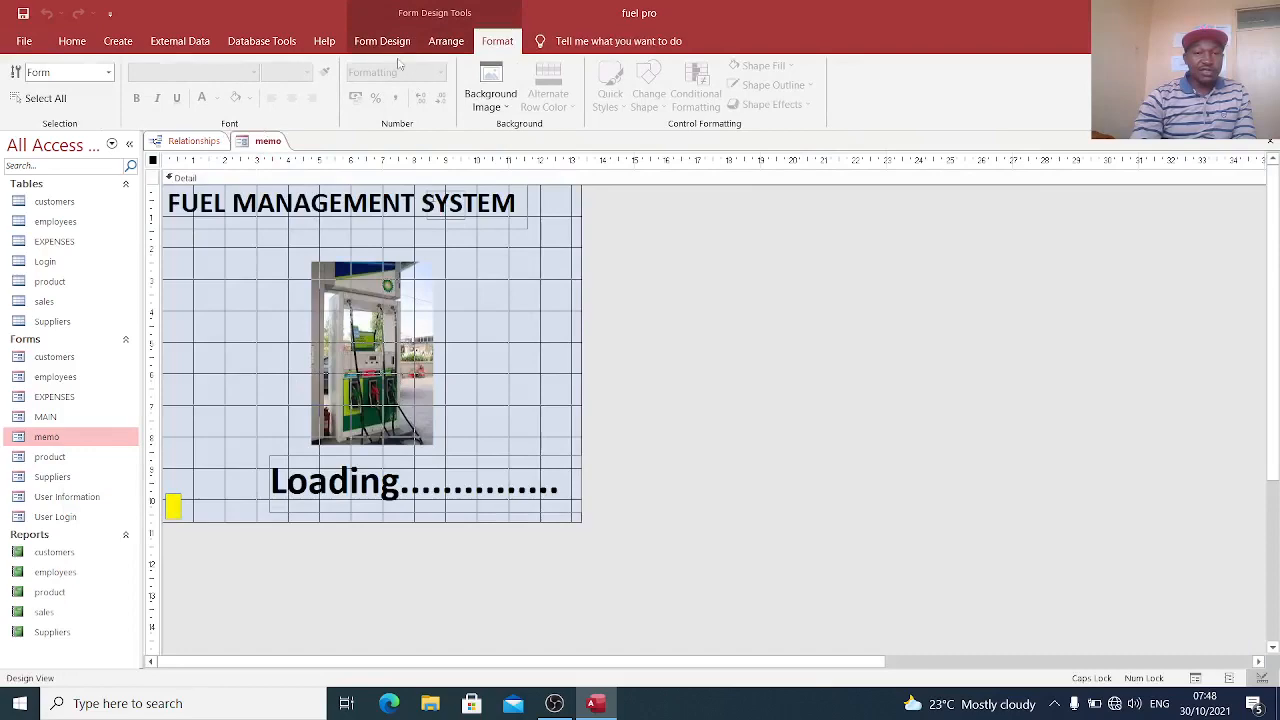
pyautogui.click(380, 40)
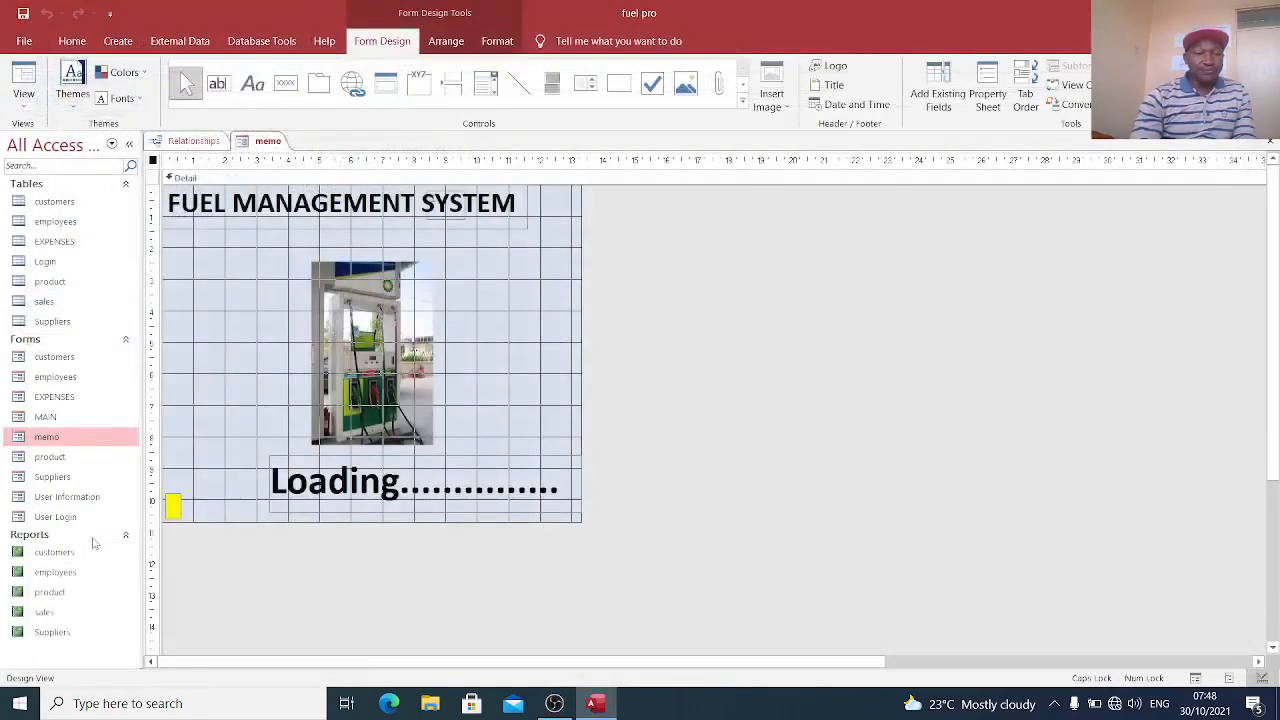
pyautogui.rightClick(56, 516)
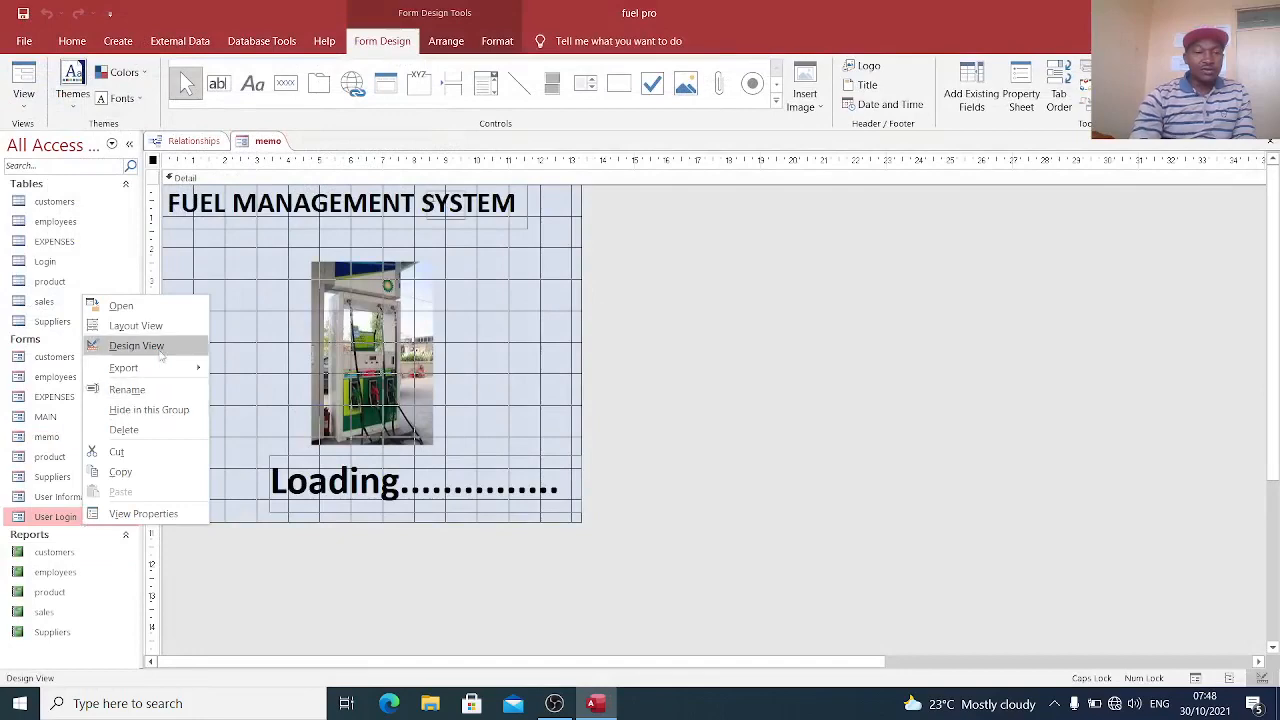
# - Open User Login in Design View and scroll through its password-check and quit VBA code
pyautogui.click(136, 344)
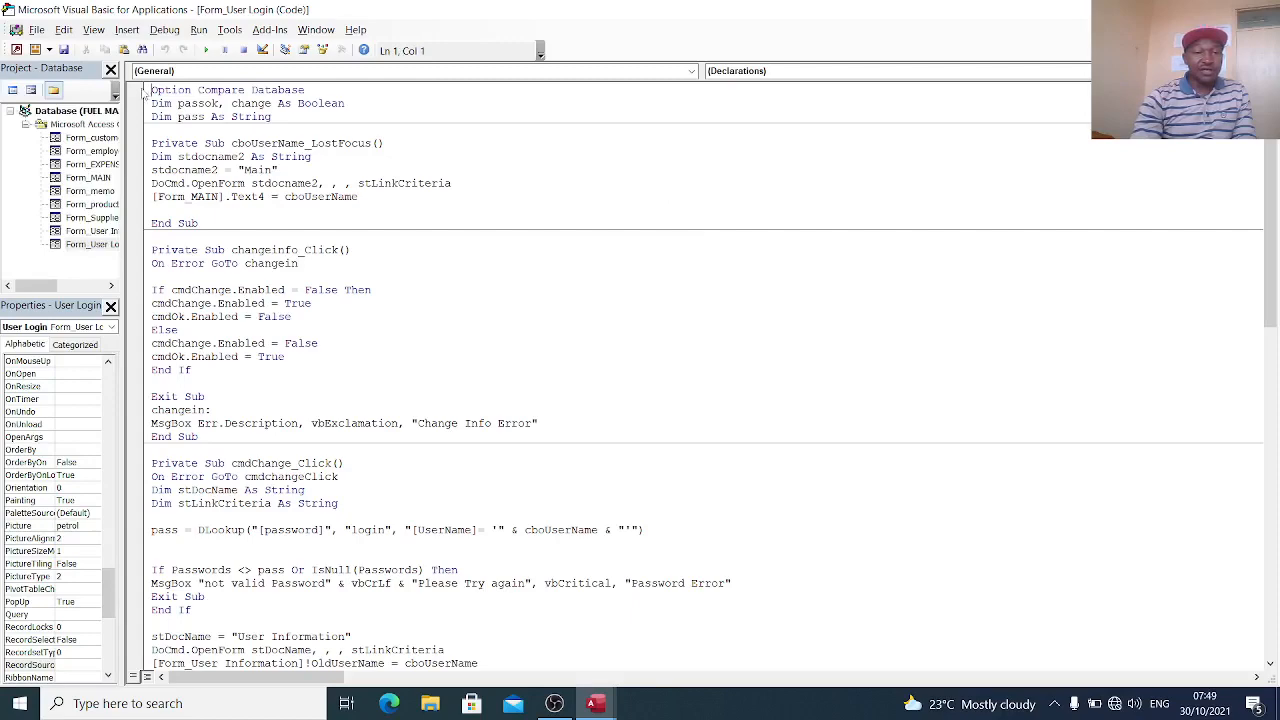
pyautogui.press('ctrl+a')
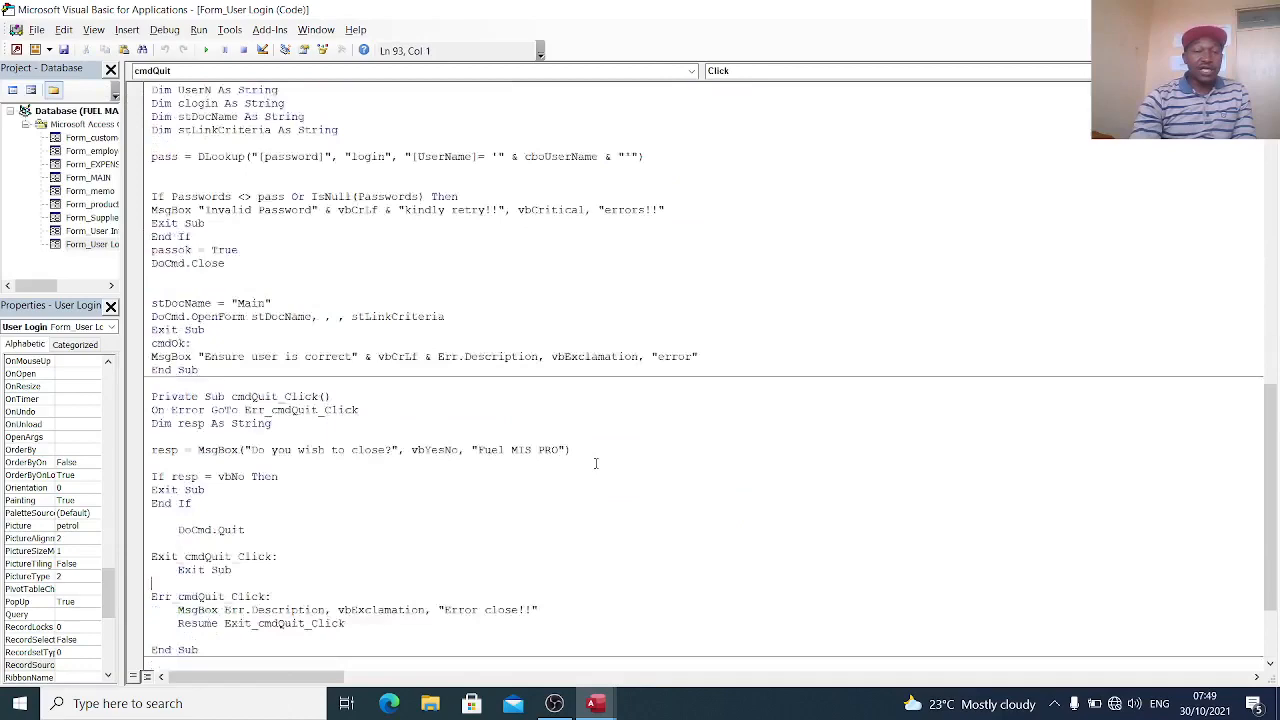
pyautogui.scroll(3)
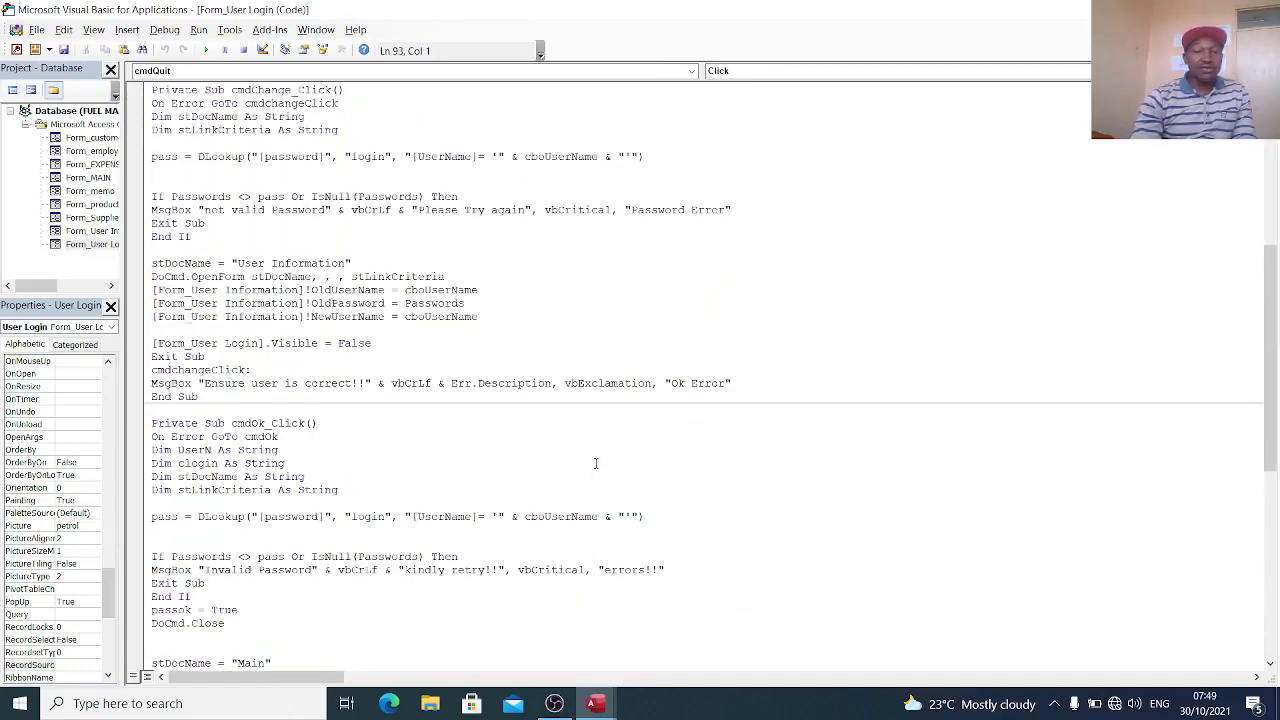
pyautogui.scroll(3)
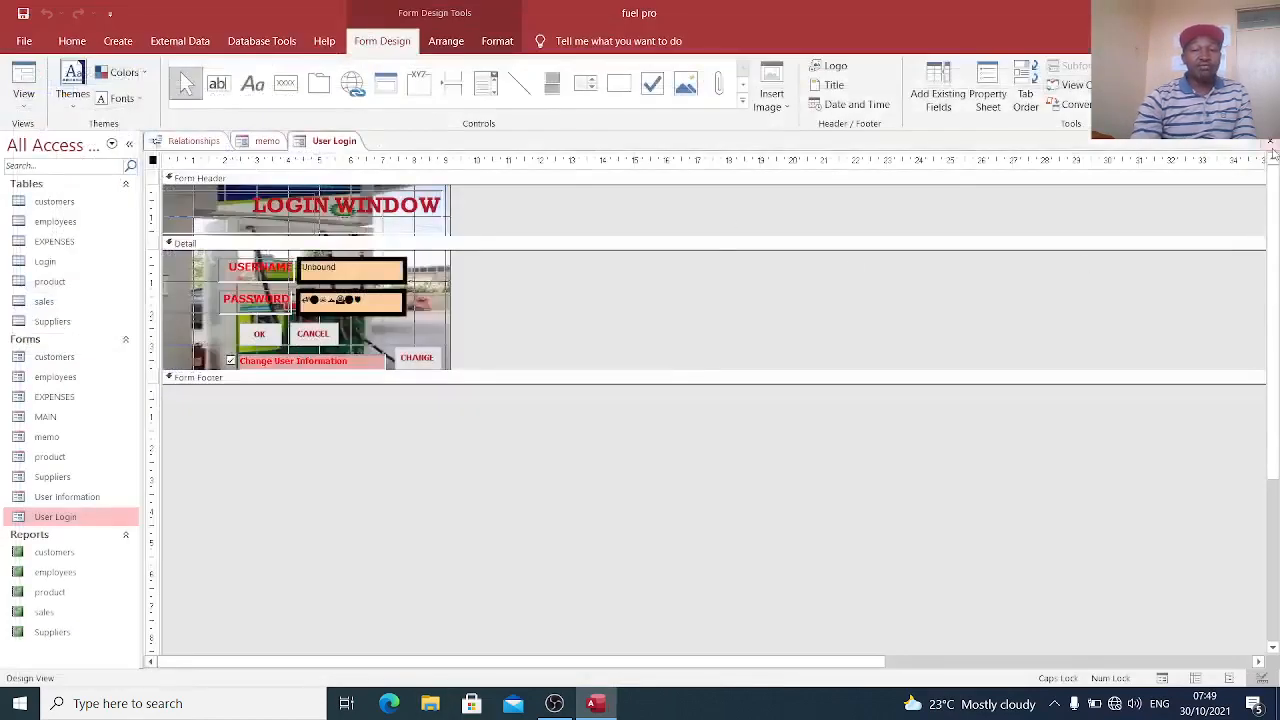
# - Run the login form in Form View and sign in as DON to reach the main menu
pyautogui.click(268, 140)
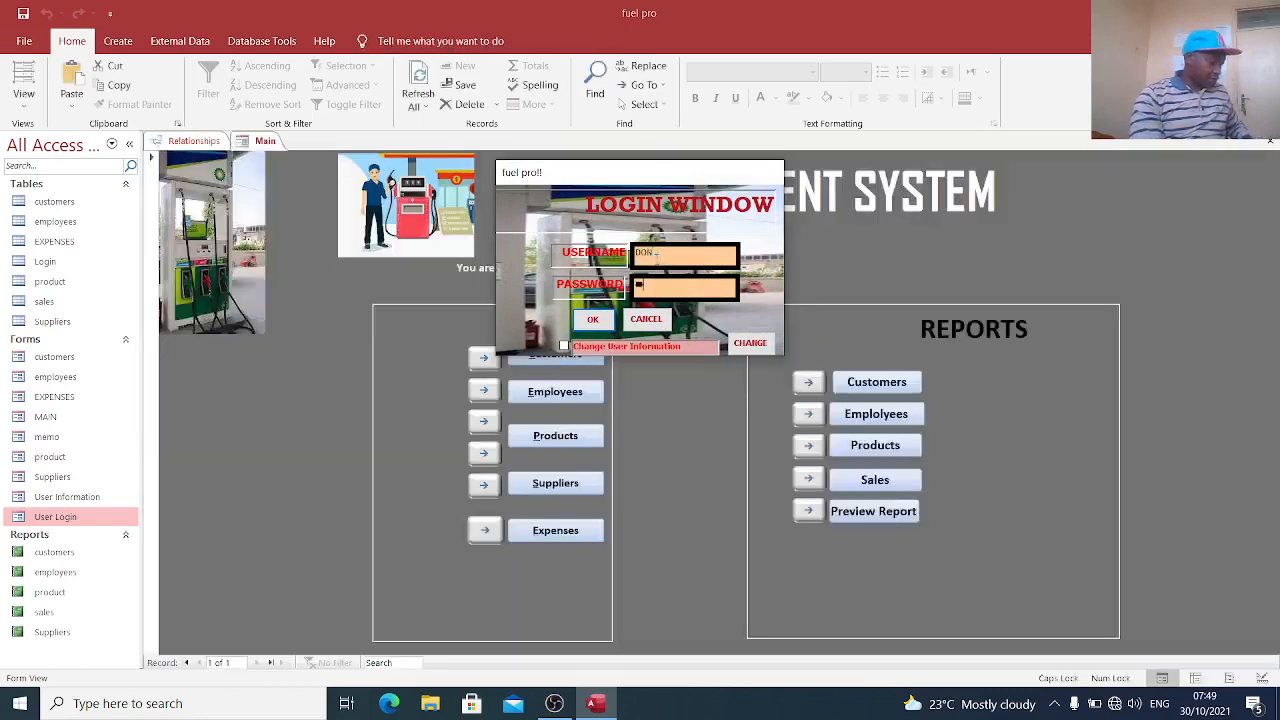
pyautogui.click(592, 318)
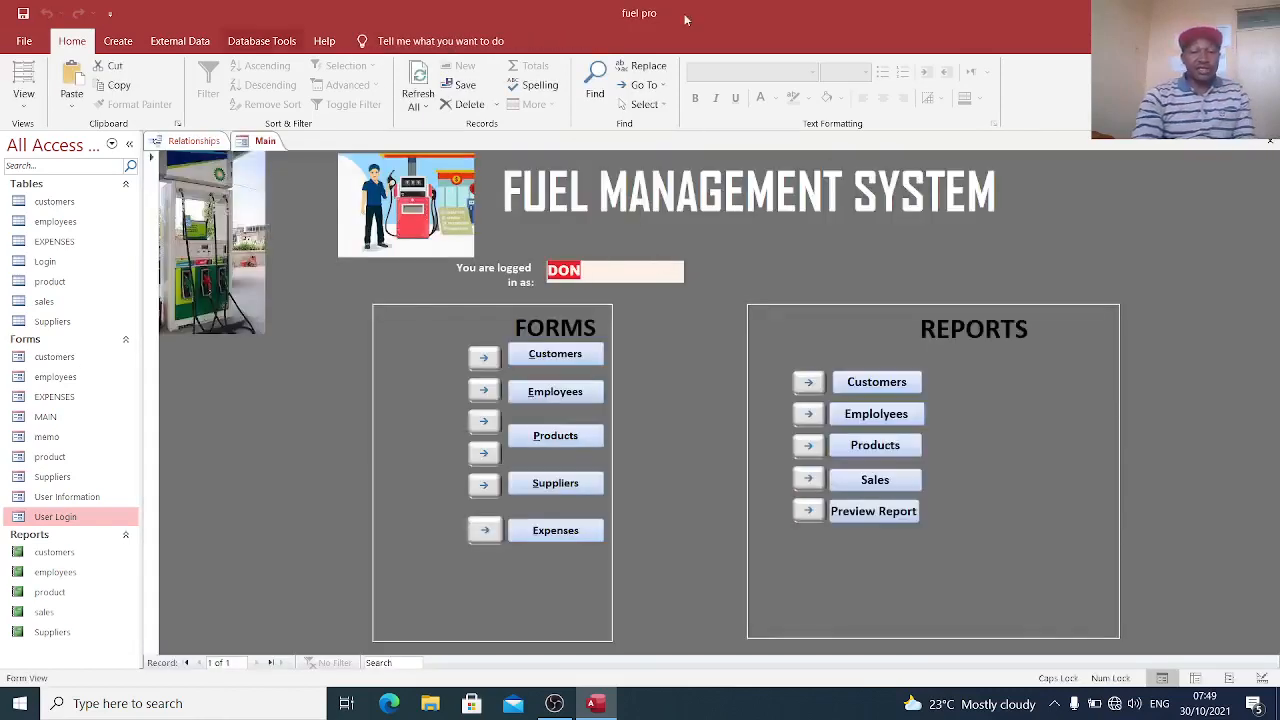